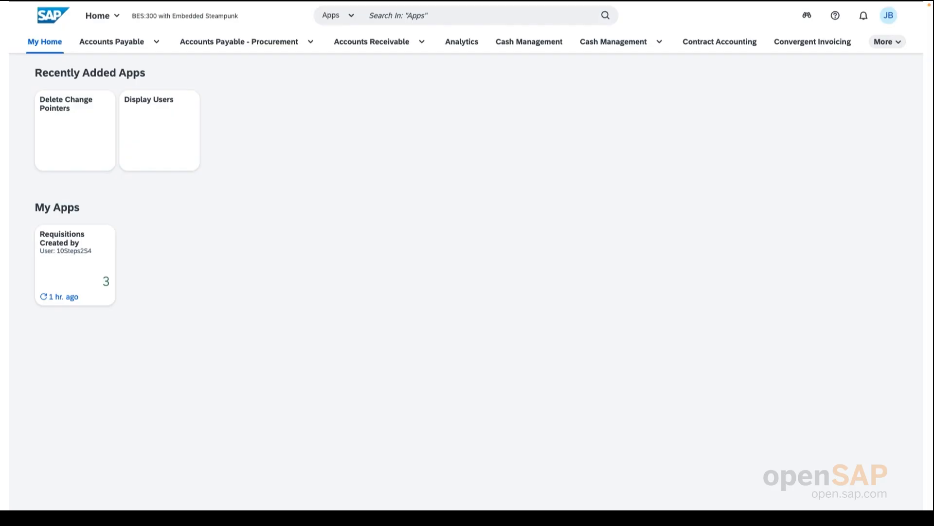
mouse_move(390, 349)
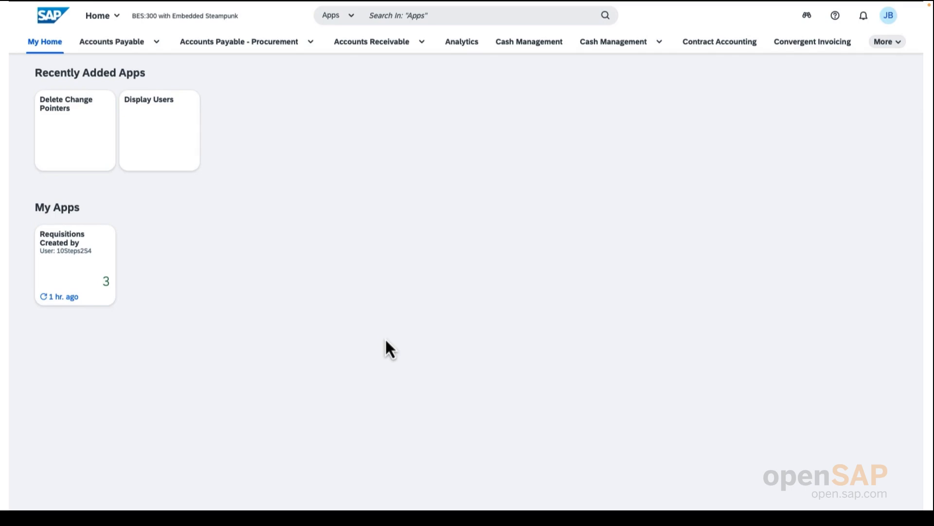
mouse_move(461, 337)
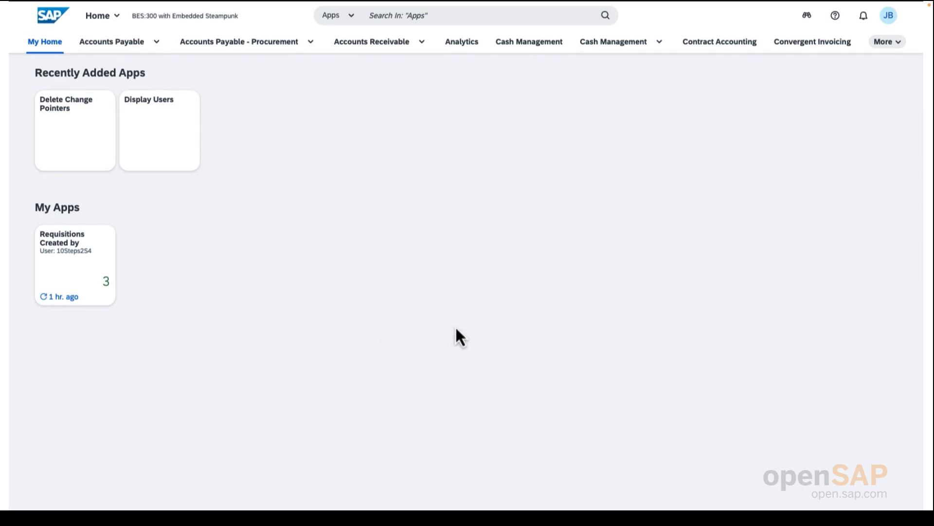
mouse_move(744, 227)
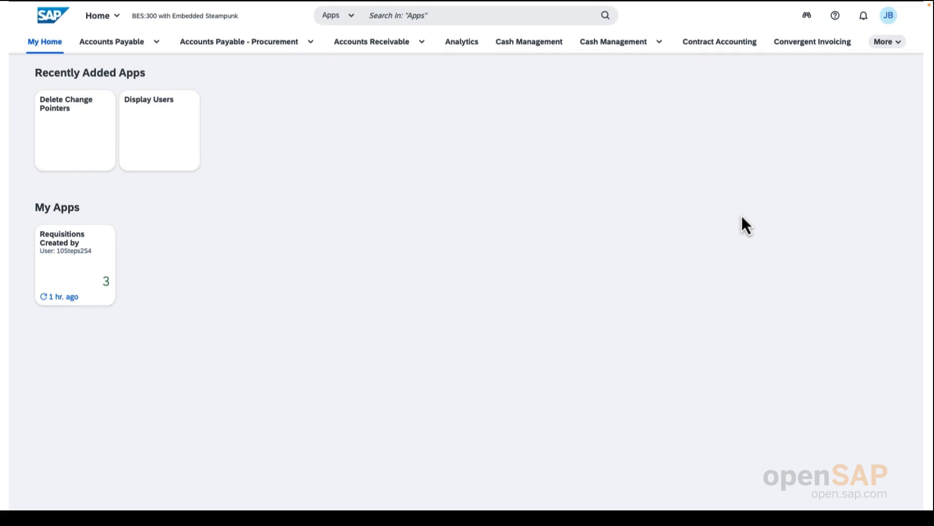
mouse_move(889, 15)
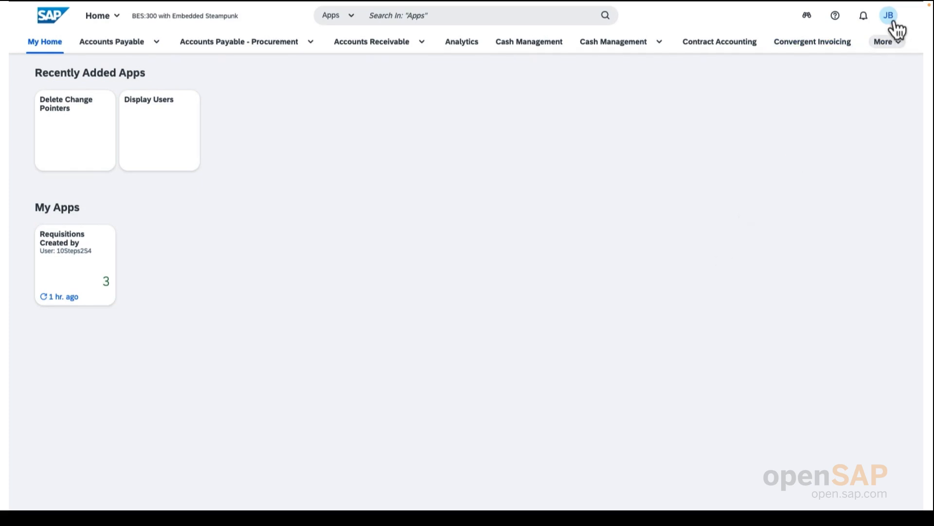
- Open the personal account options from the JB avatar in the shell bar
left_click(888, 15)
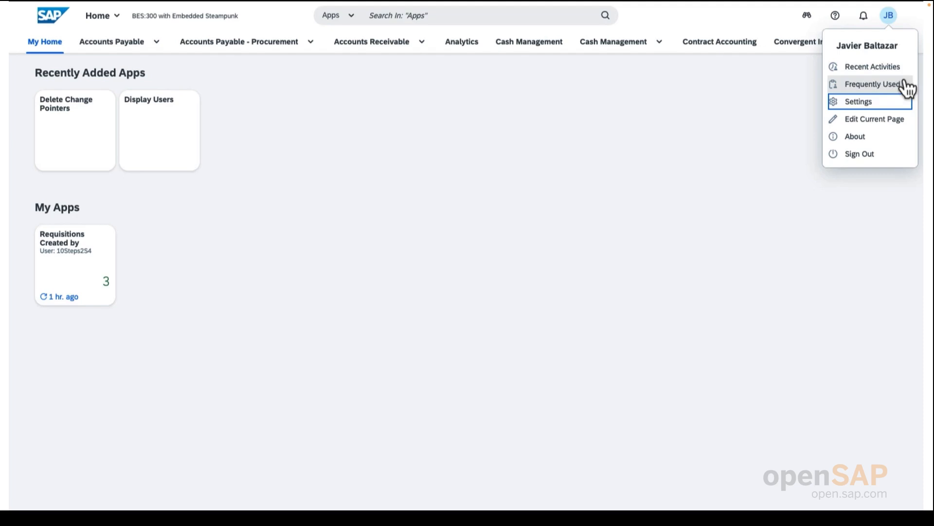
- Open user Settings and review Appearance, including the Theme and Display Settings tabs
left_click(859, 101)
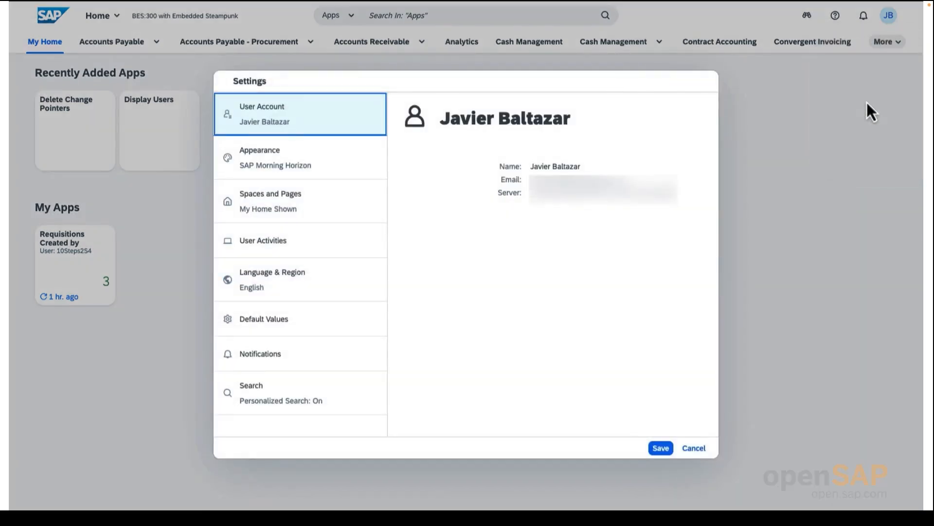
mouse_move(569, 172)
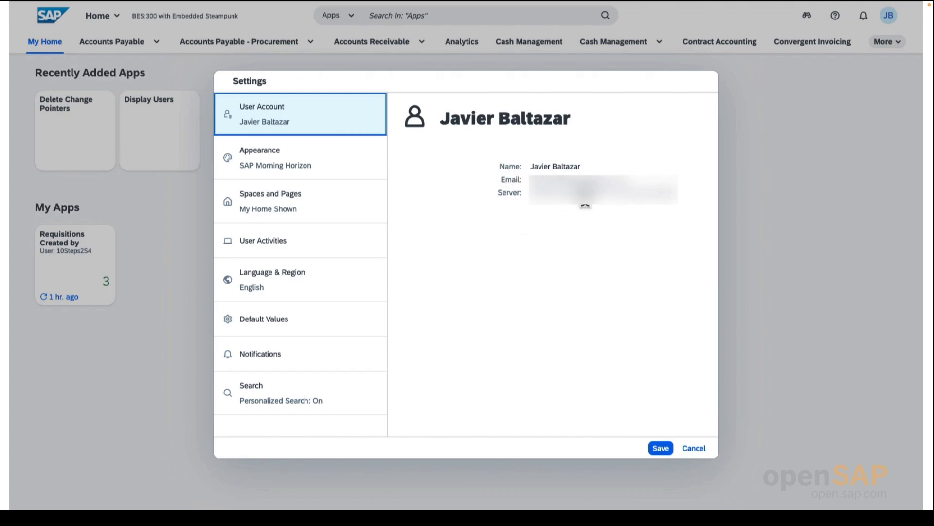
left_click(268, 157)
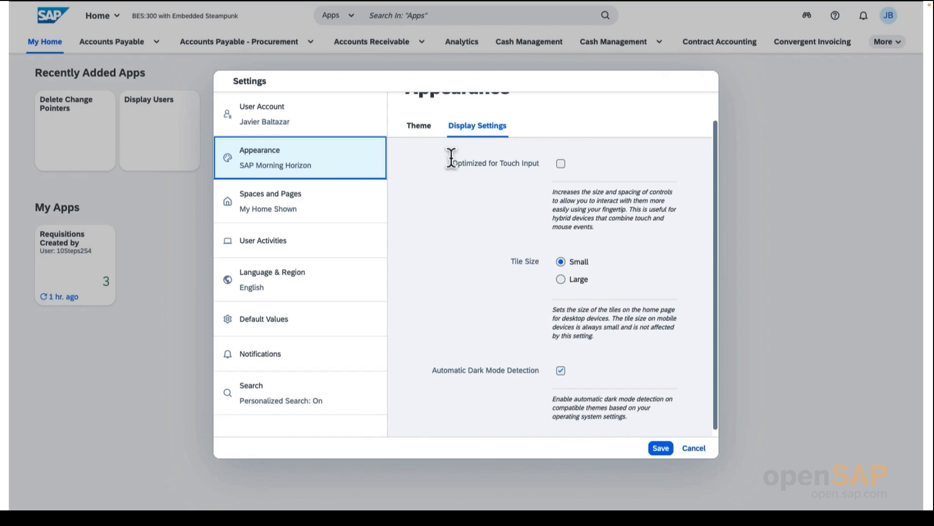
left_click(419, 125)
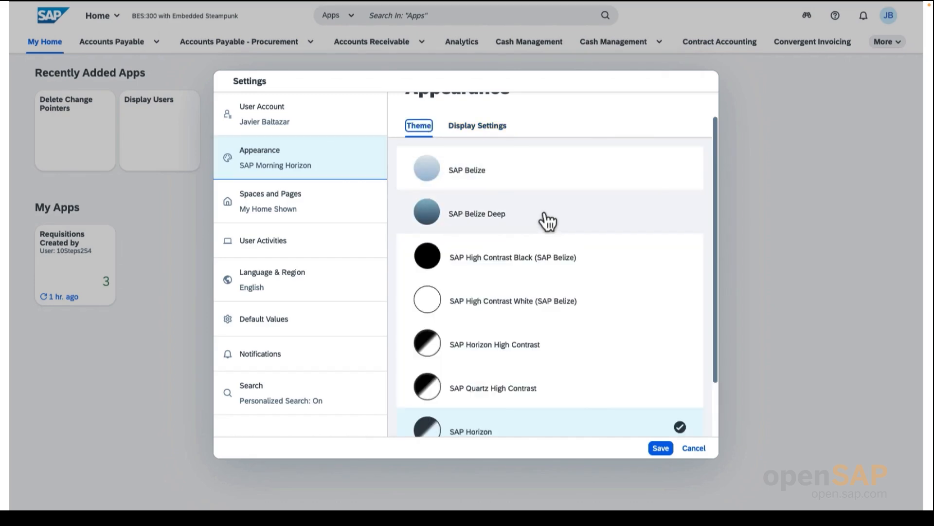
left_click(477, 125)
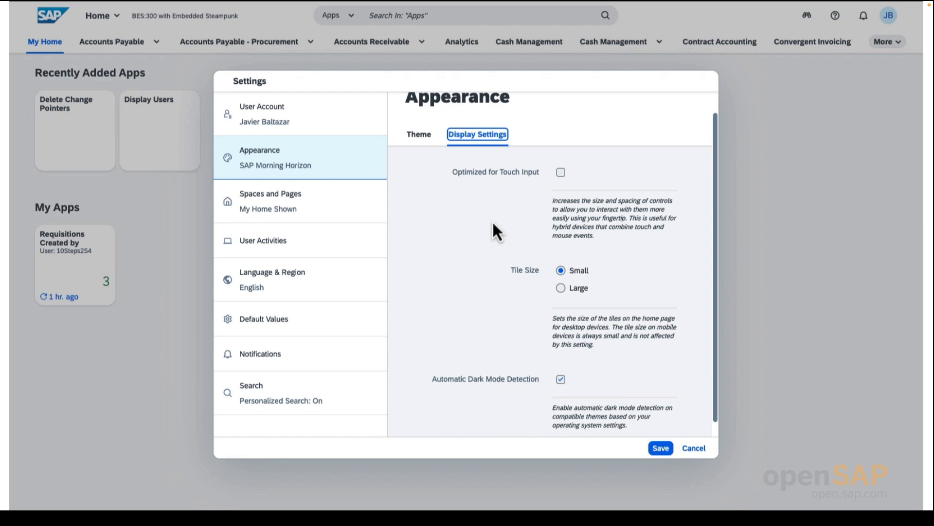
- Review the Spaces and Pages settings, then the User Activities tracking options
left_click(269, 200)
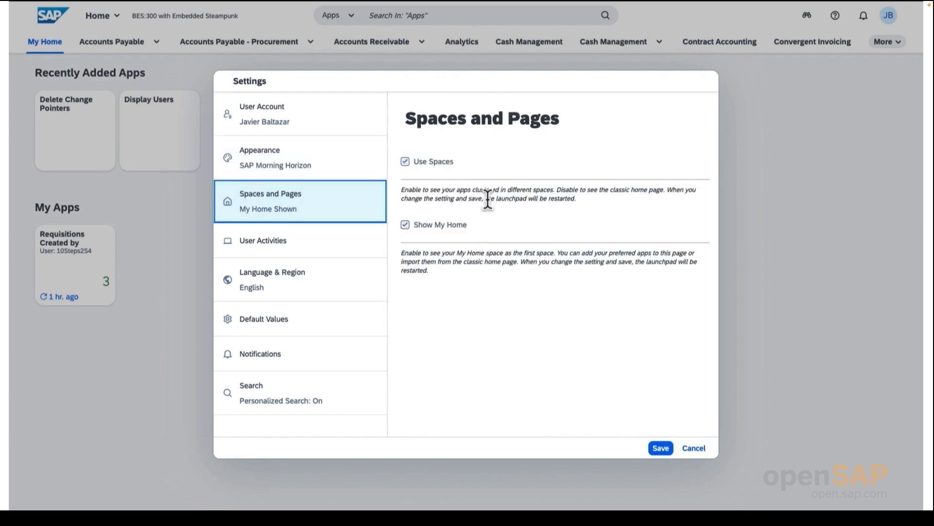
mouse_move(461, 279)
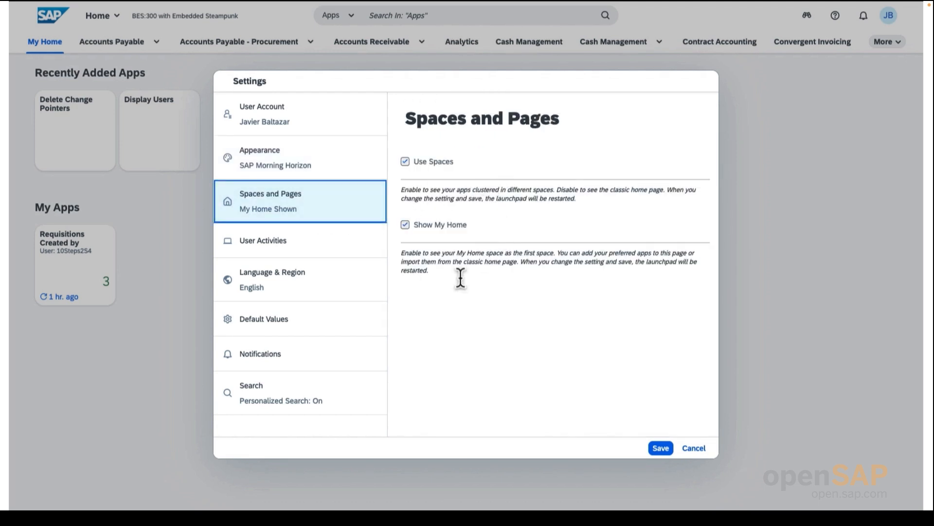
left_click(262, 241)
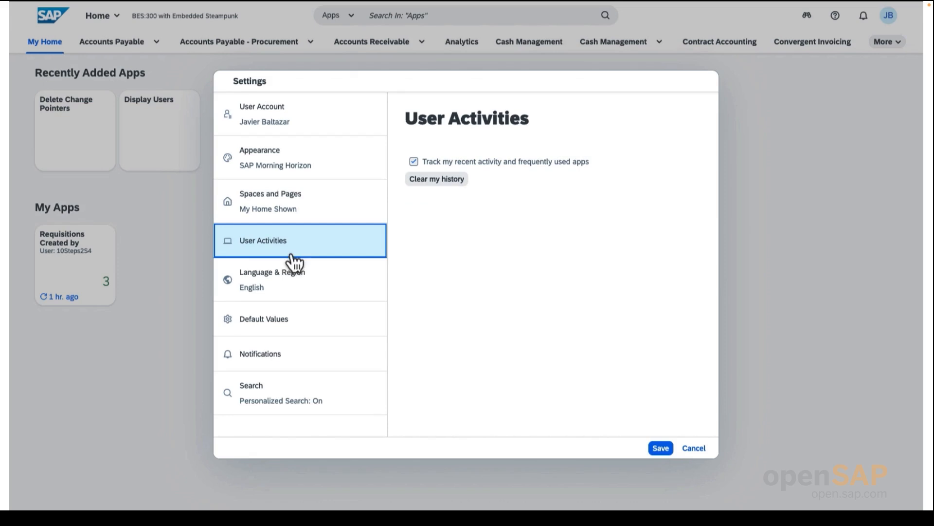
mouse_move(495, 237)
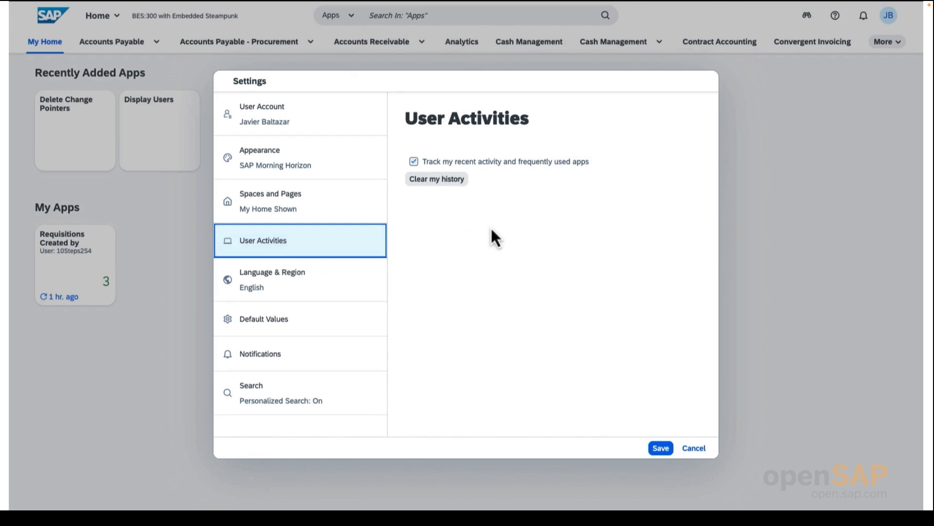
mouse_move(525, 238)
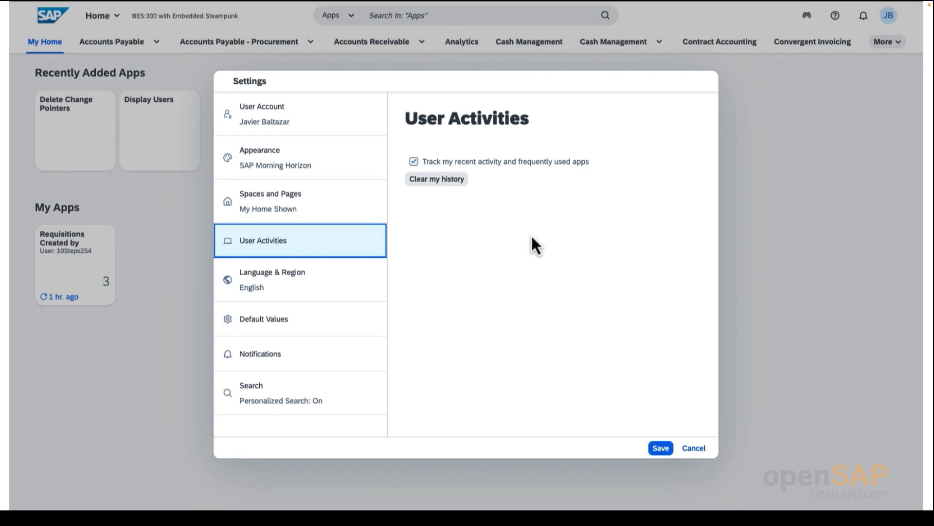
mouse_move(531, 257)
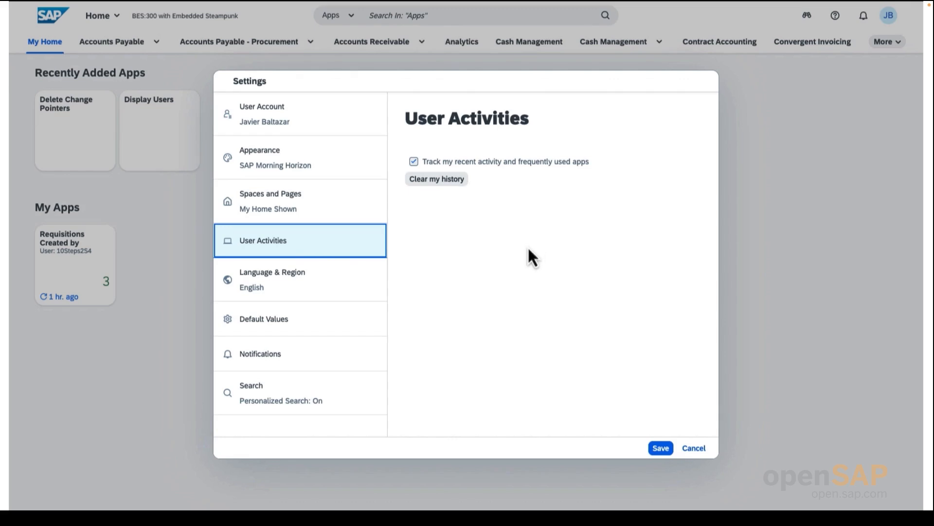
- Review Language & Region formats, then the saved Default Values (currency EUR, company code 1710)
left_click(273, 279)
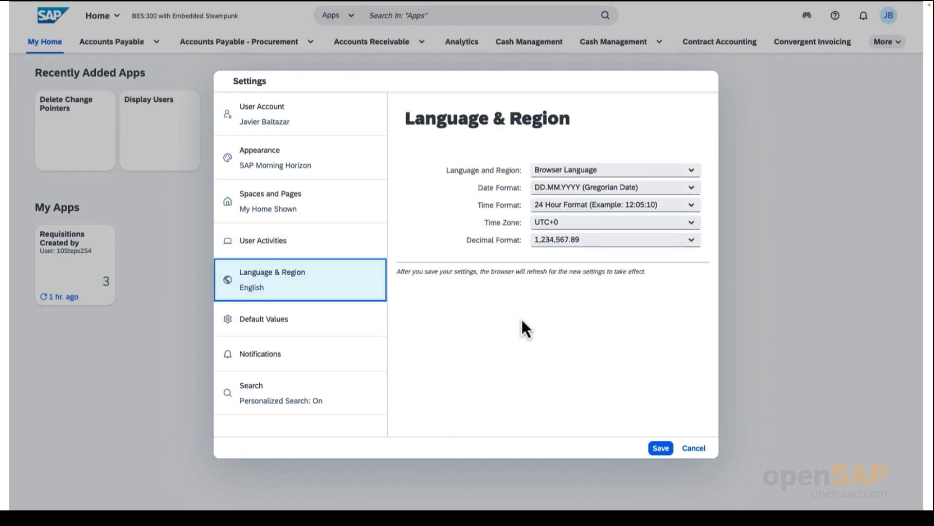
mouse_move(548, 328)
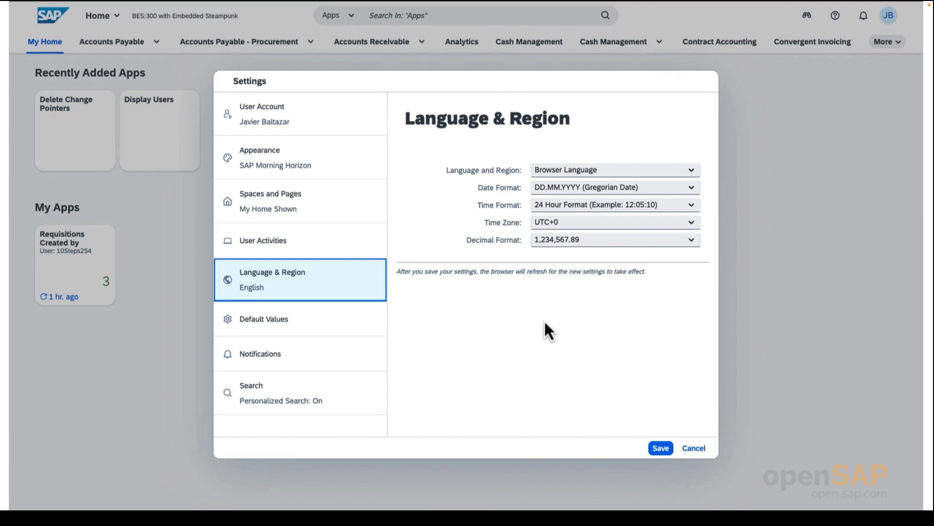
mouse_move(538, 327)
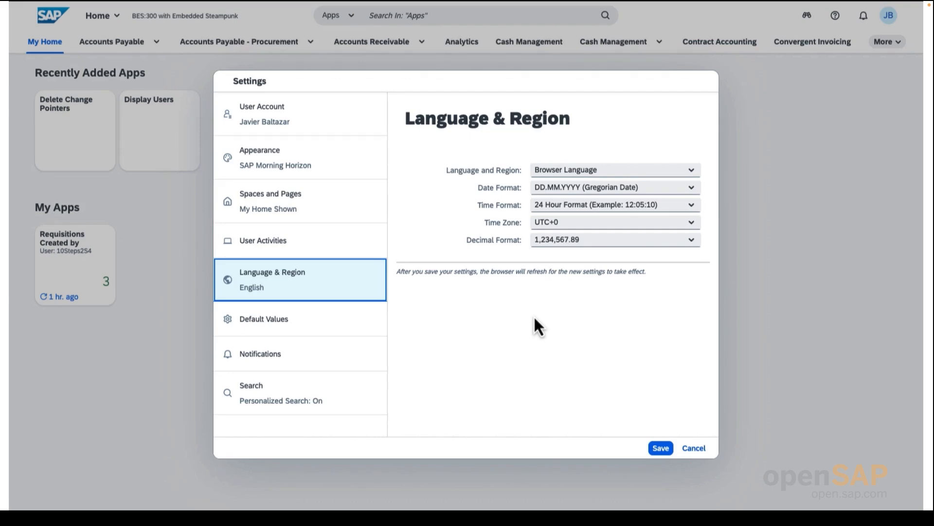
mouse_move(295, 327)
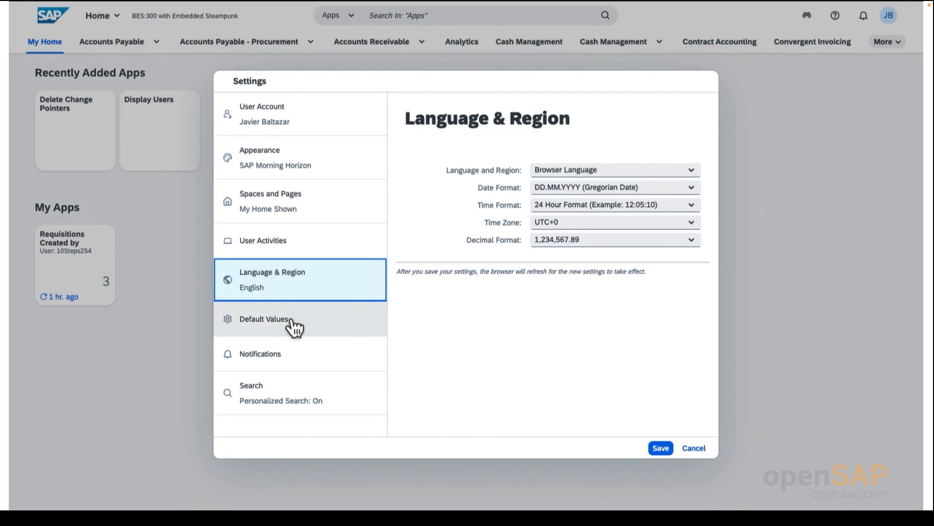
left_click(264, 318)
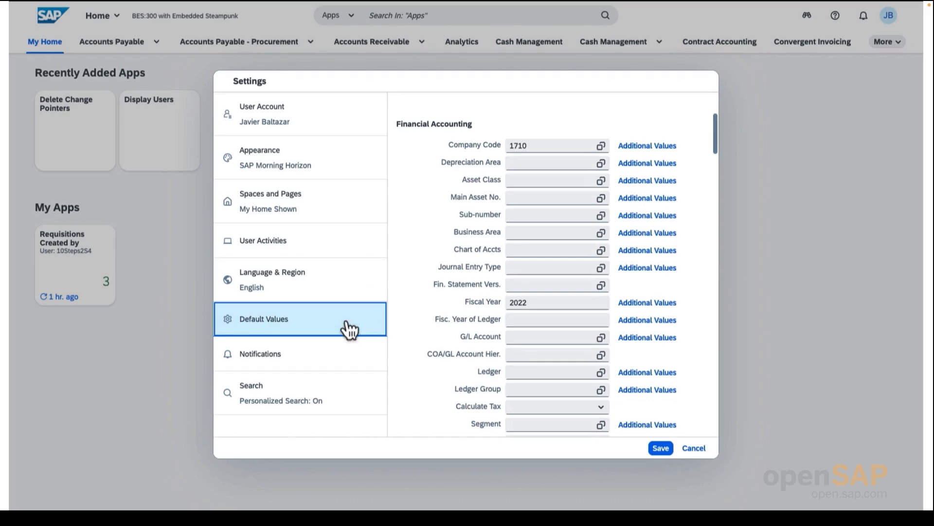
mouse_move(466, 214)
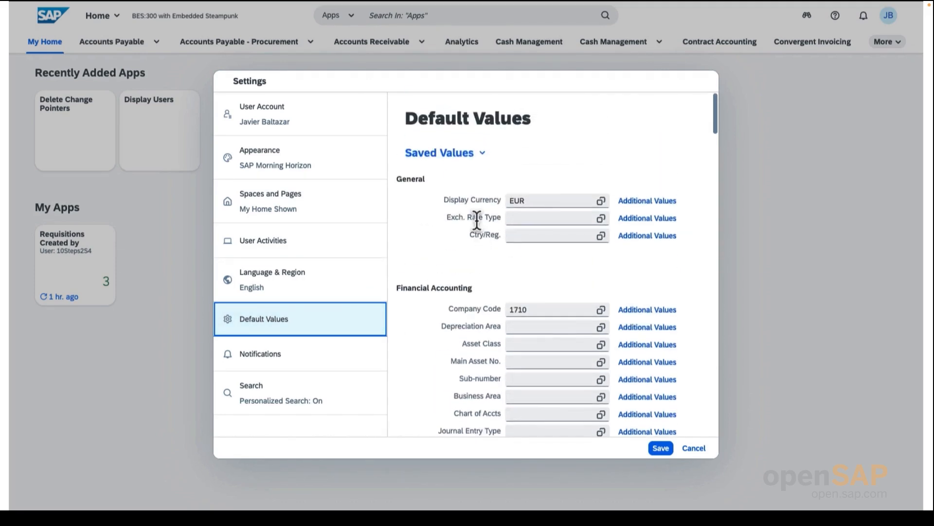
mouse_move(477, 222)
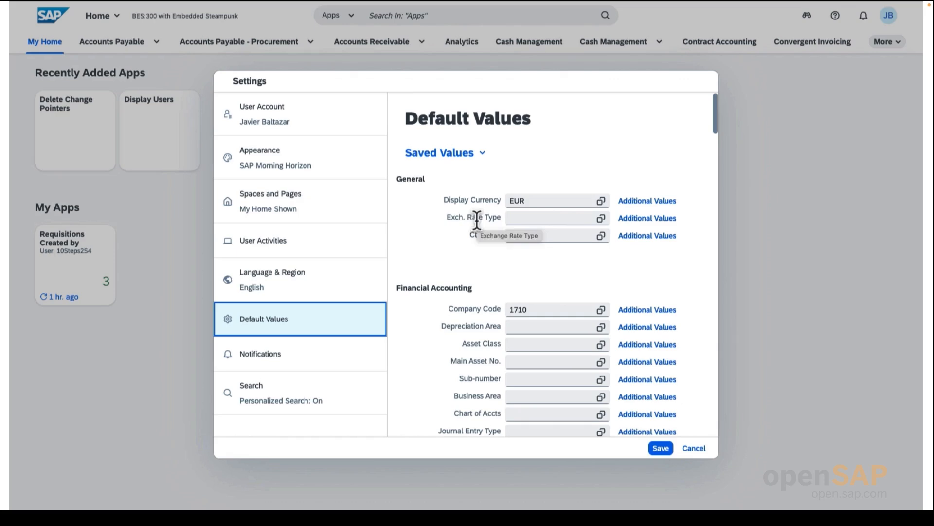
scroll("down", 3)
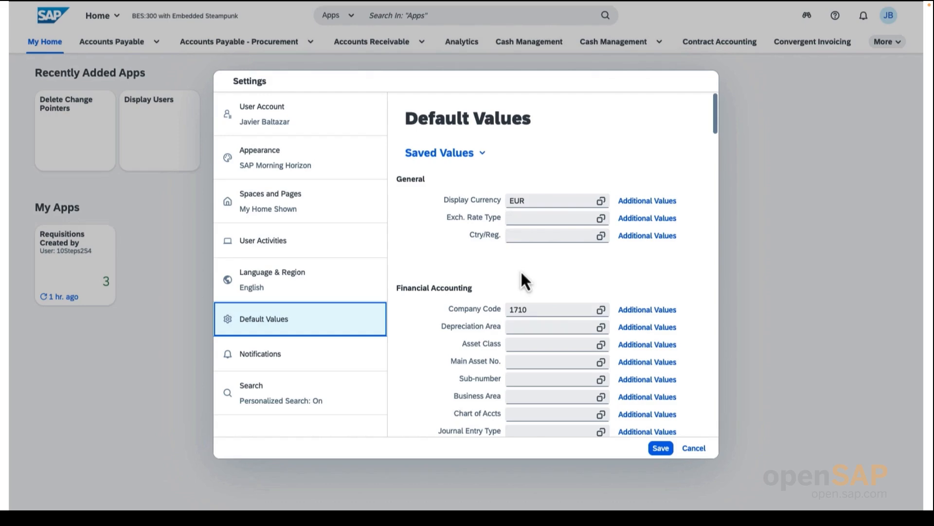
mouse_move(530, 280)
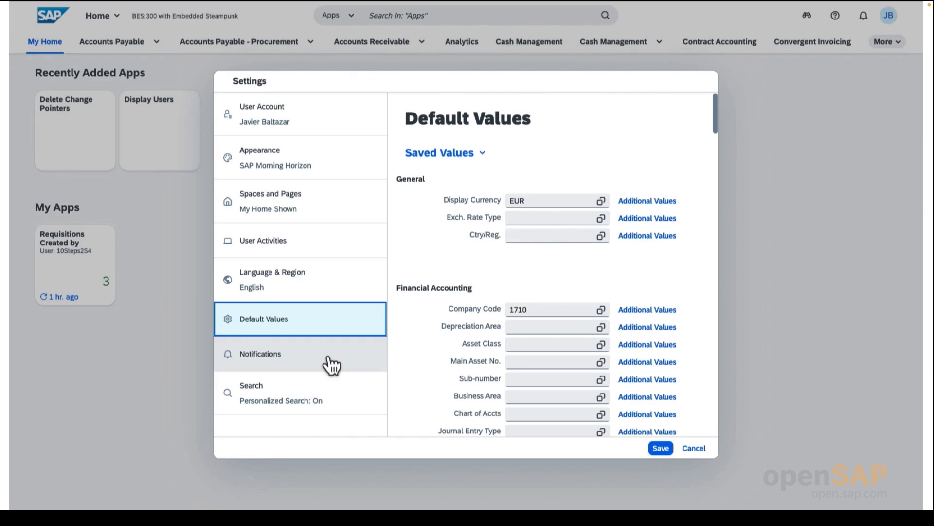
- In Notifications, disable the low-value PO type and make the needs-your-attention alert high priority
left_click(260, 354)
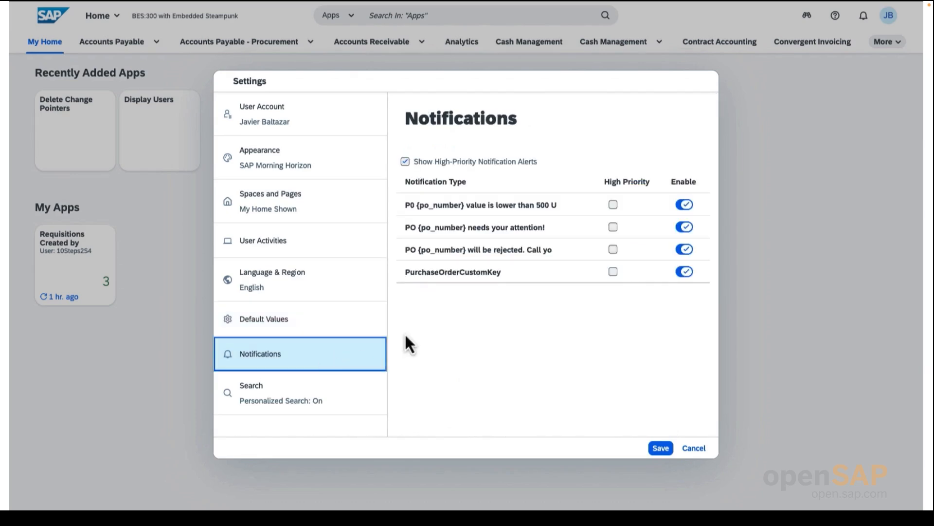
mouse_move(486, 301)
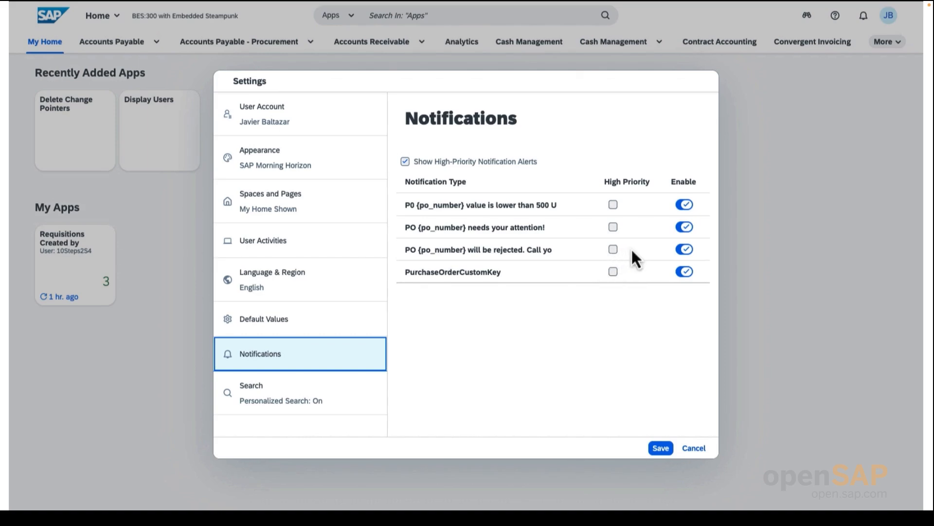
left_click(684, 204)
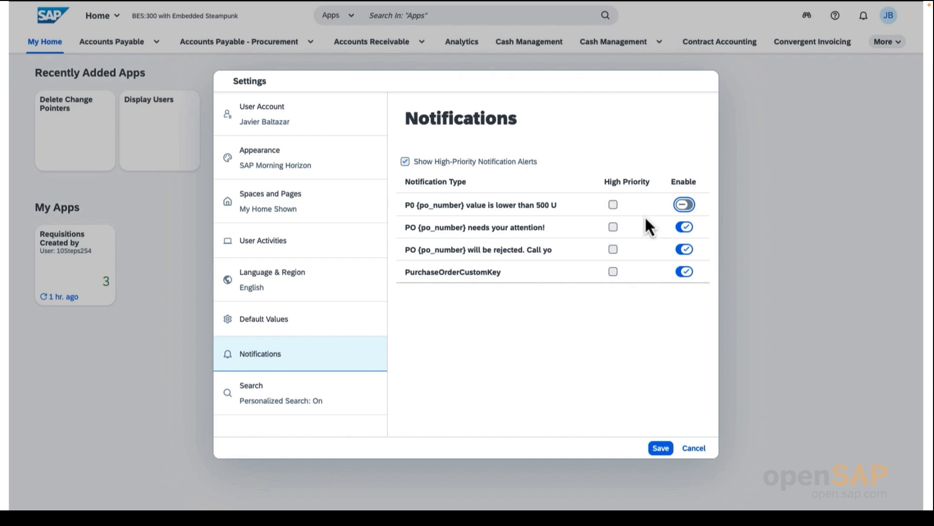
left_click(612, 227)
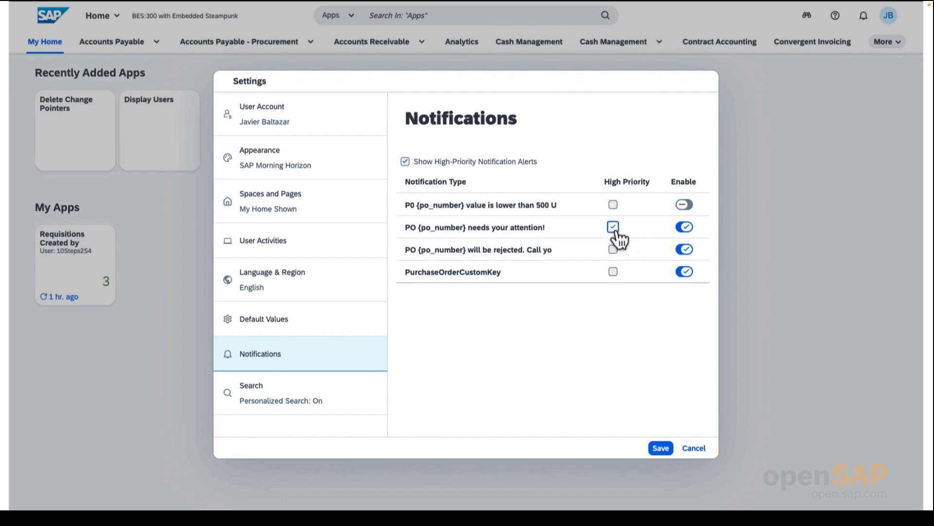
- Enable the personalized search scope with Activities (Procurement) and the first Activity Types connector
left_click(612, 227)
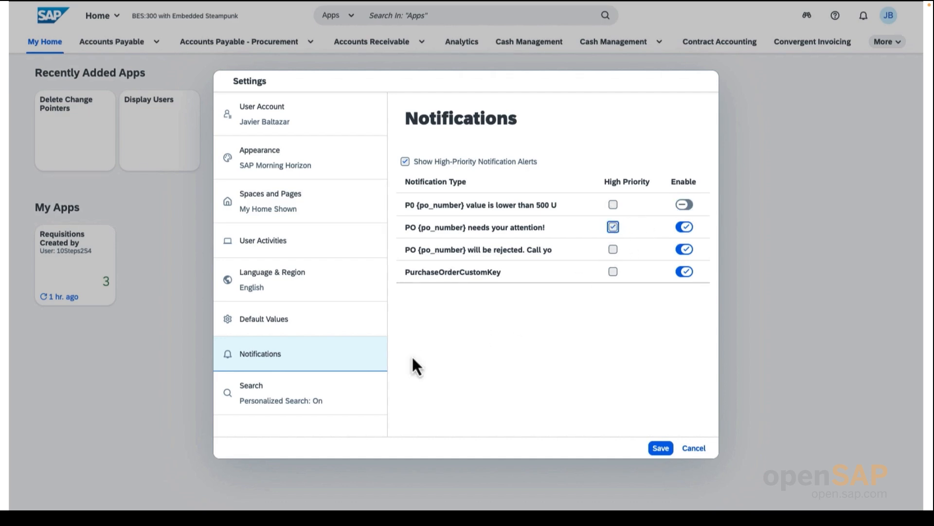
left_click(251, 385)
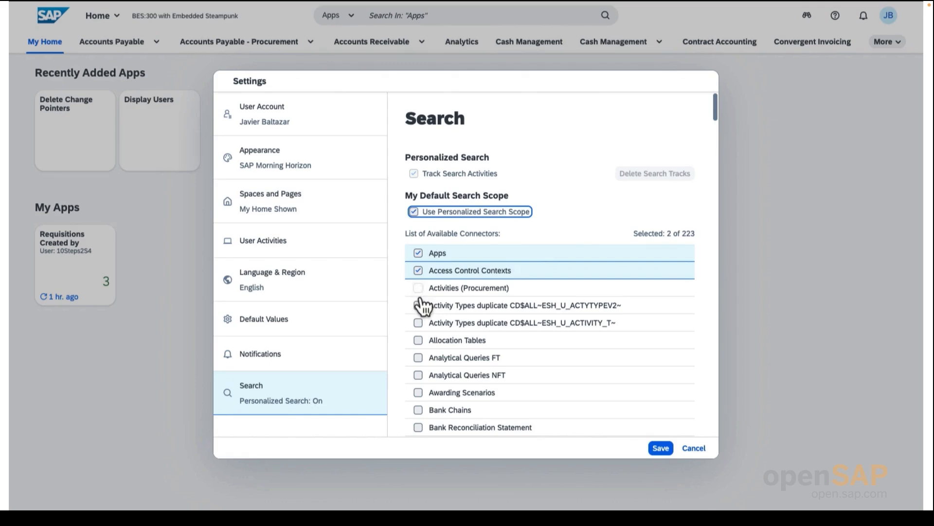
left_click(417, 288)
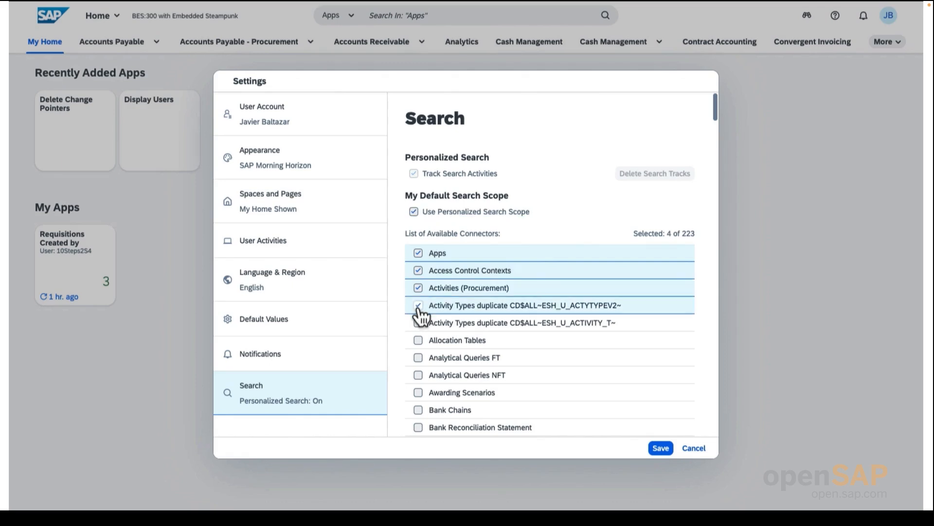
left_click(418, 305)
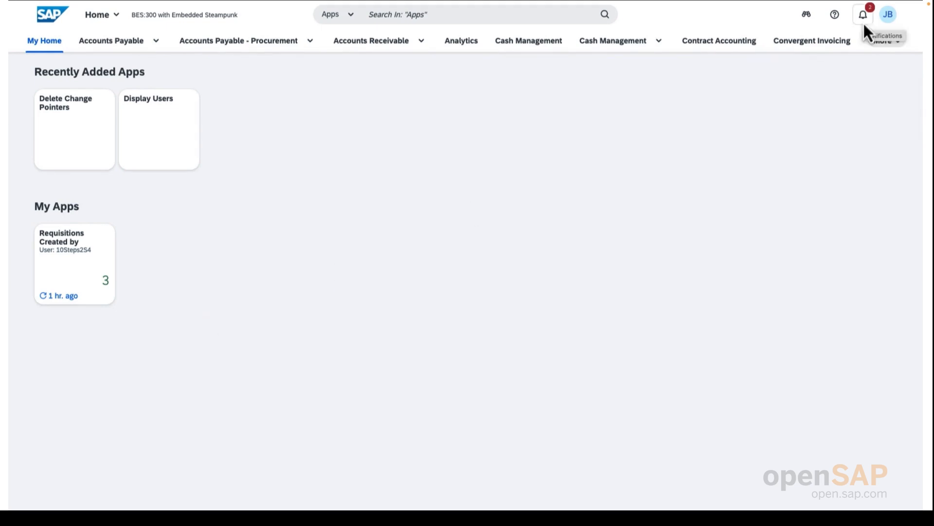
- Review the notifications list grouped by type, by priority and back by date
left_click(863, 15)
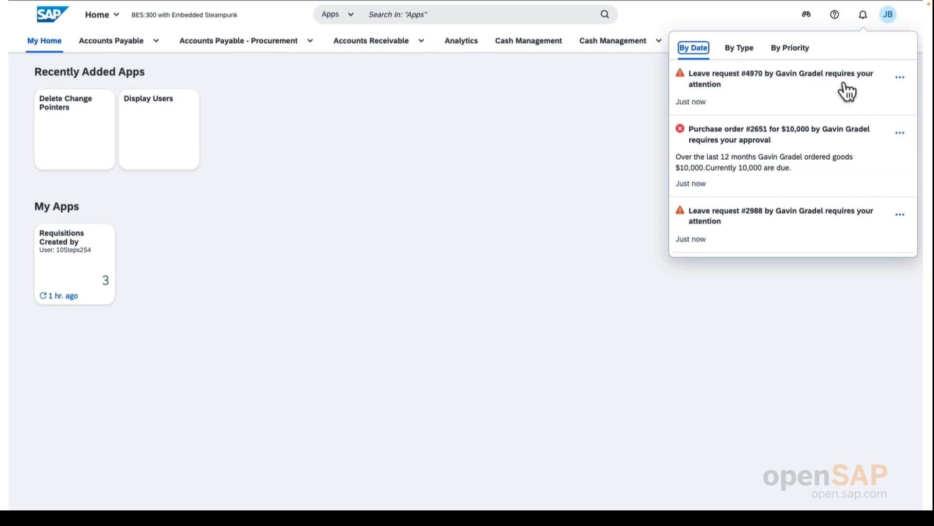
mouse_move(786, 105)
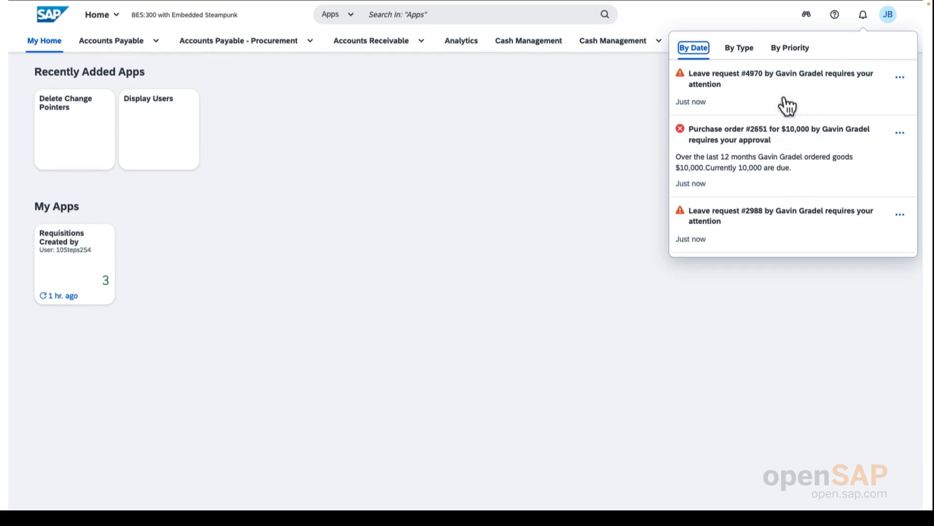
left_click(738, 47)
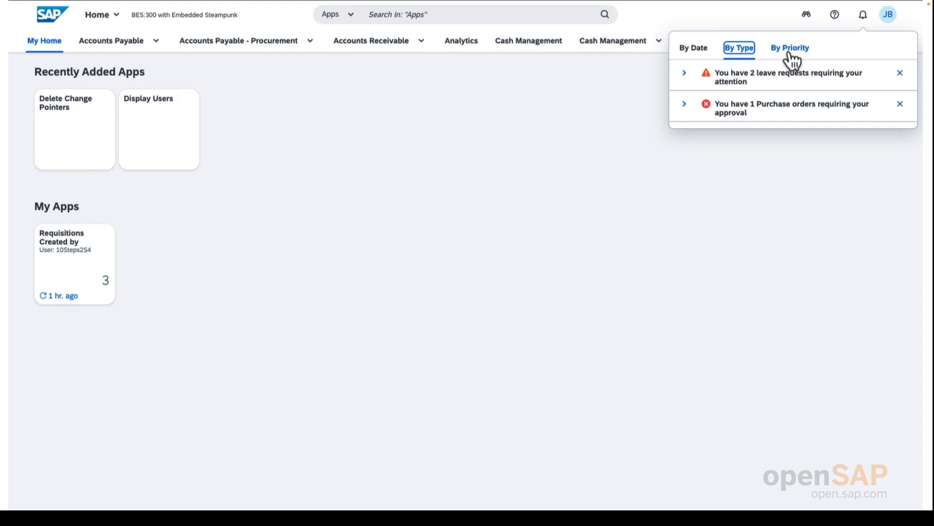
left_click(789, 47)
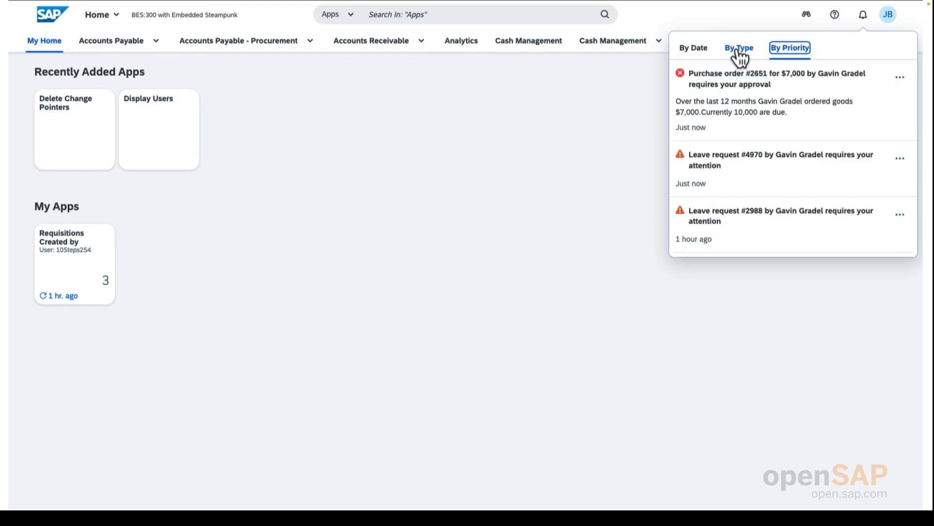
left_click(693, 48)
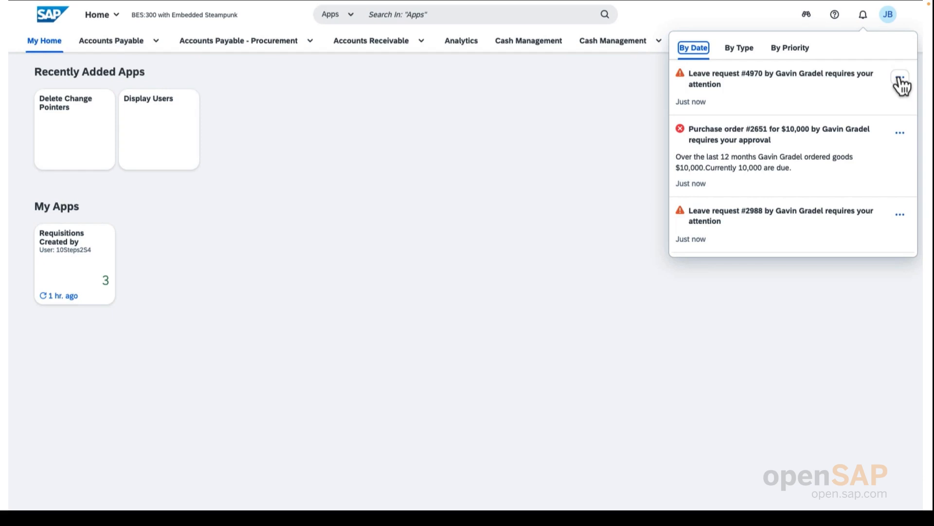
- Approve leave request #4970 from its actions menu
left_click(899, 76)
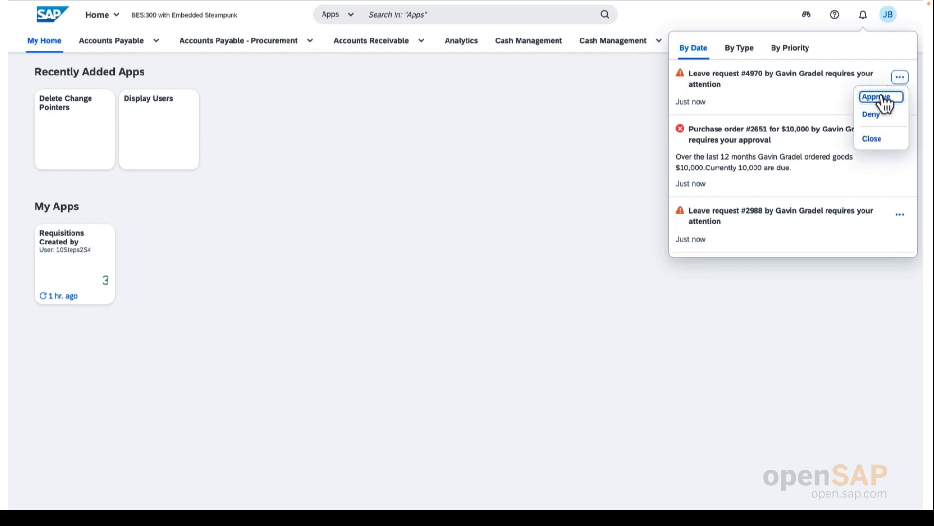
left_click(875, 96)
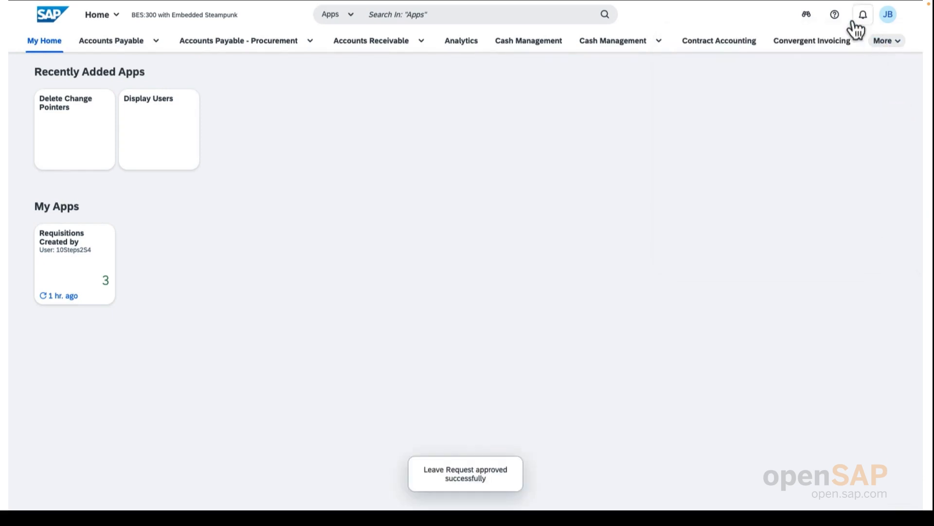
- Go to the home page listing Manage Supplier Line Items among recently added apps
left_click(862, 15)
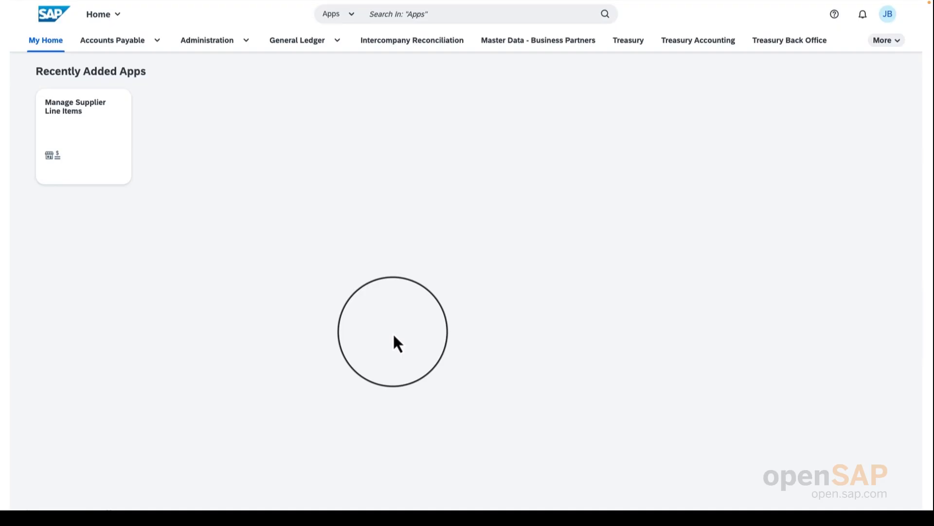
mouse_move(587, 214)
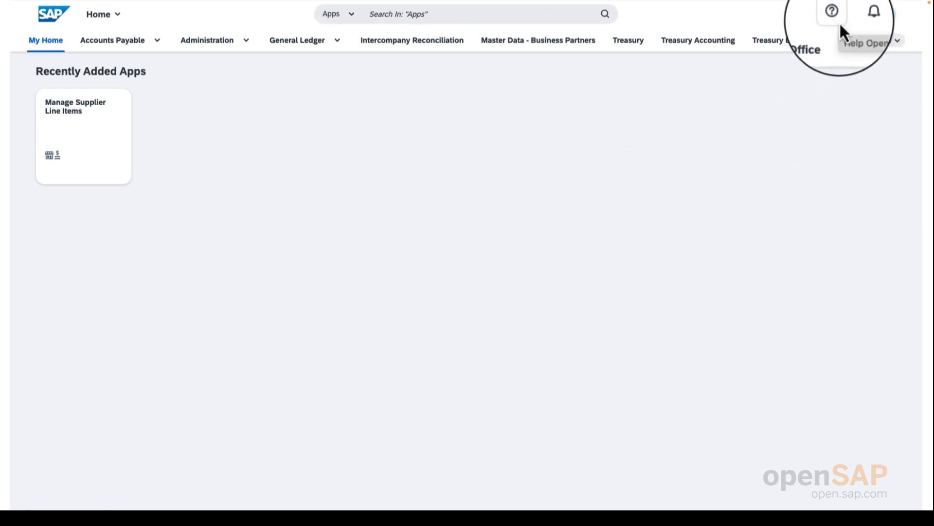
- From Help Topics, view the Quick Tour's Get Started page and close the tour
left_click(830, 11)
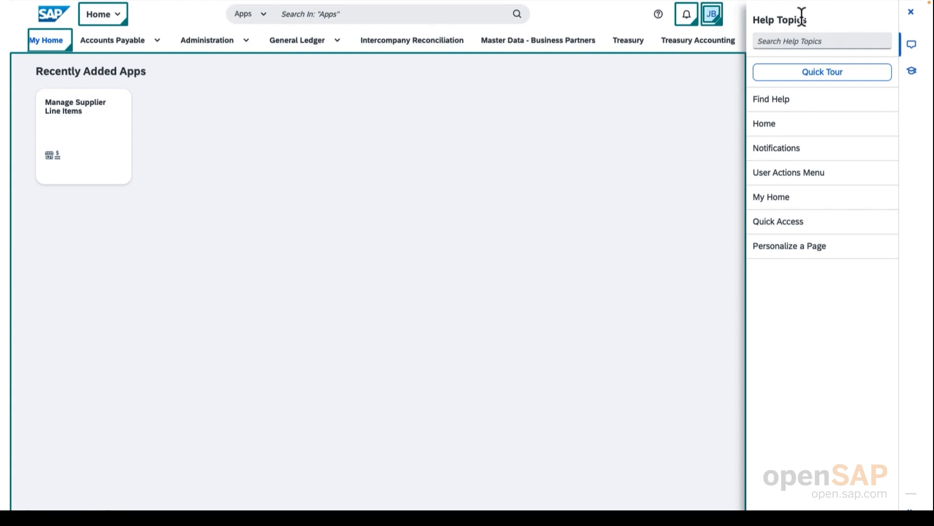
left_click(771, 99)
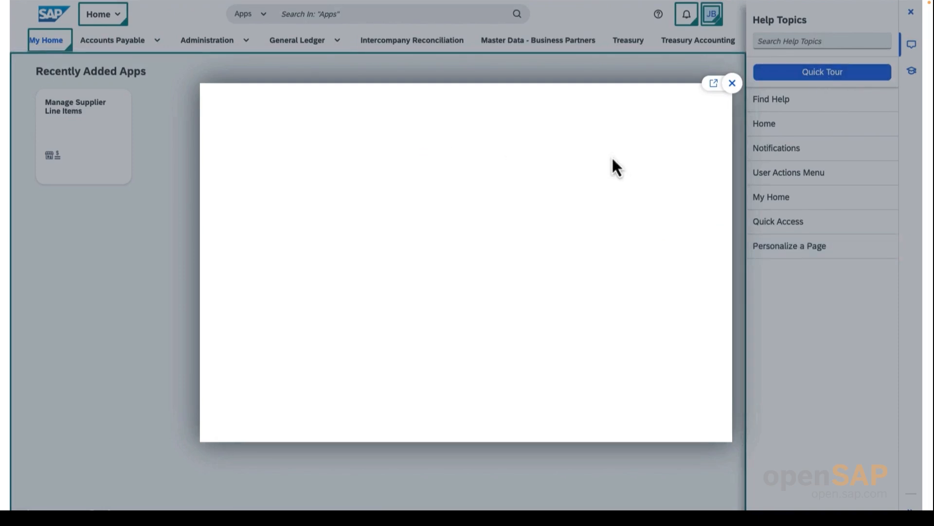
left_click(822, 72)
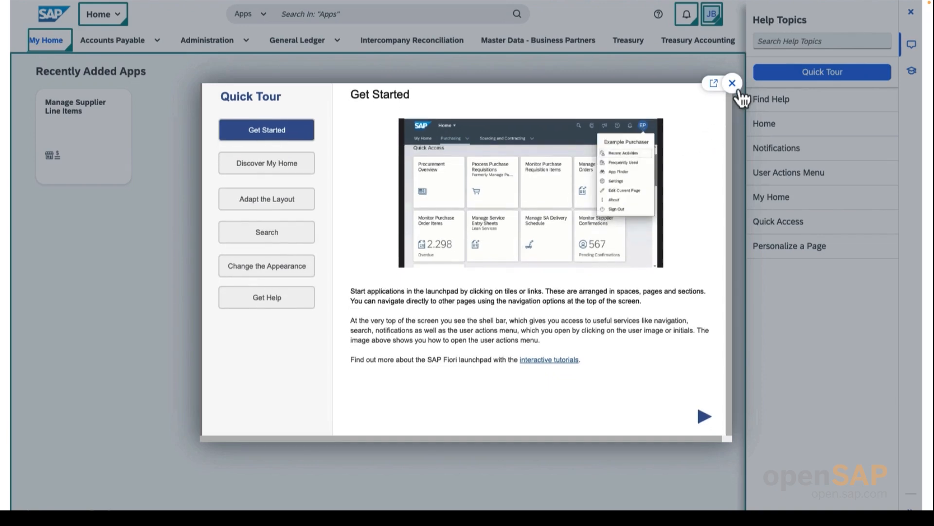
left_click(732, 83)
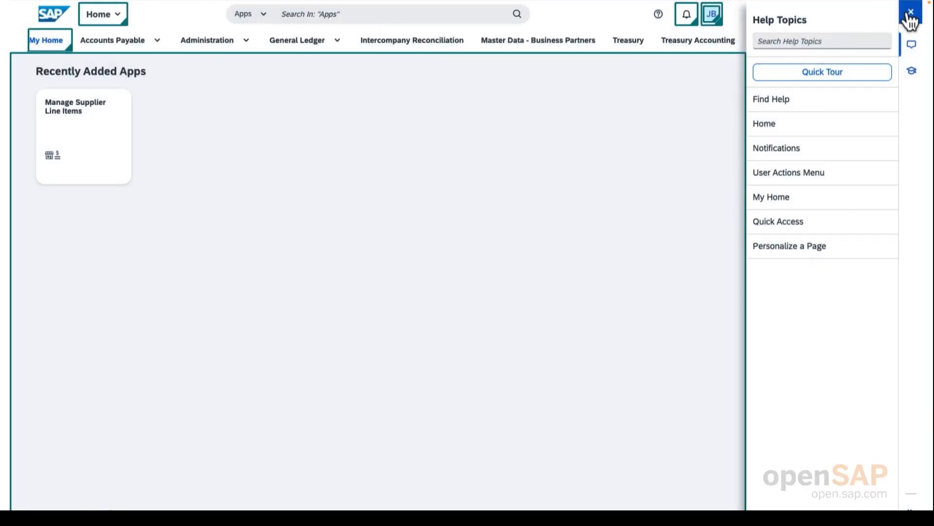
- Launch Manage Supplier Line Items, load its 1,275 open items and bring up its help topics
left_click(910, 11)
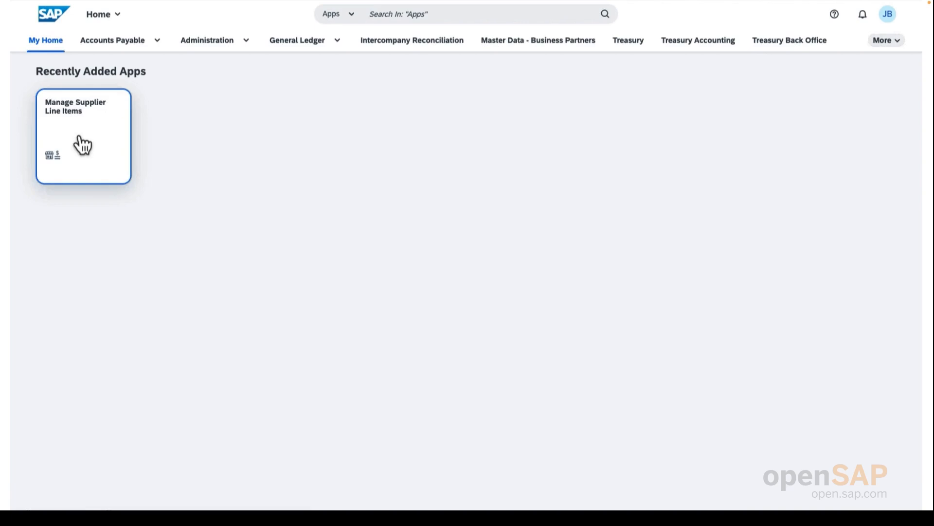
left_click(84, 136)
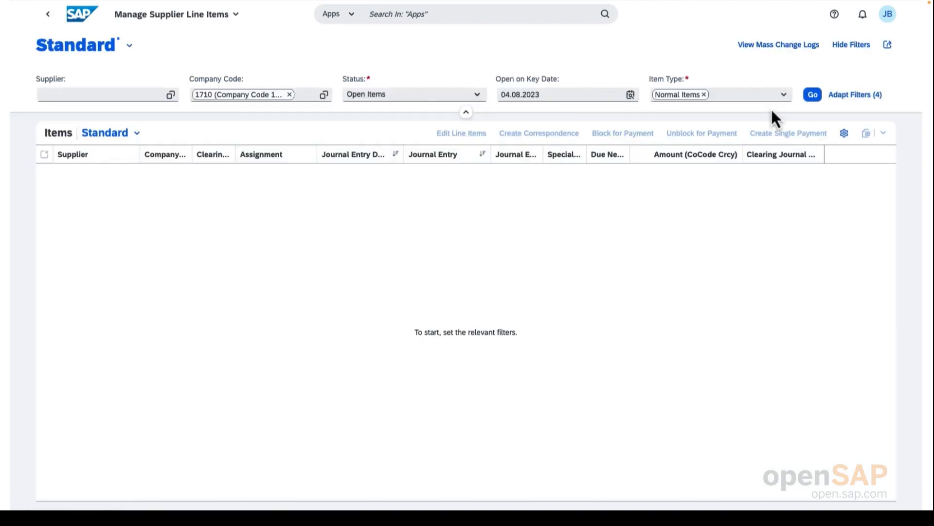
left_click(811, 94)
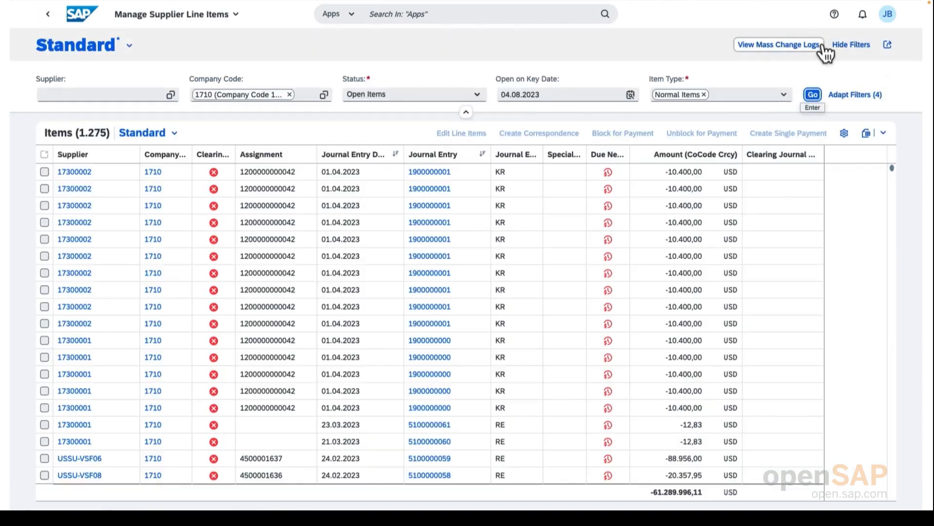
left_click(834, 14)
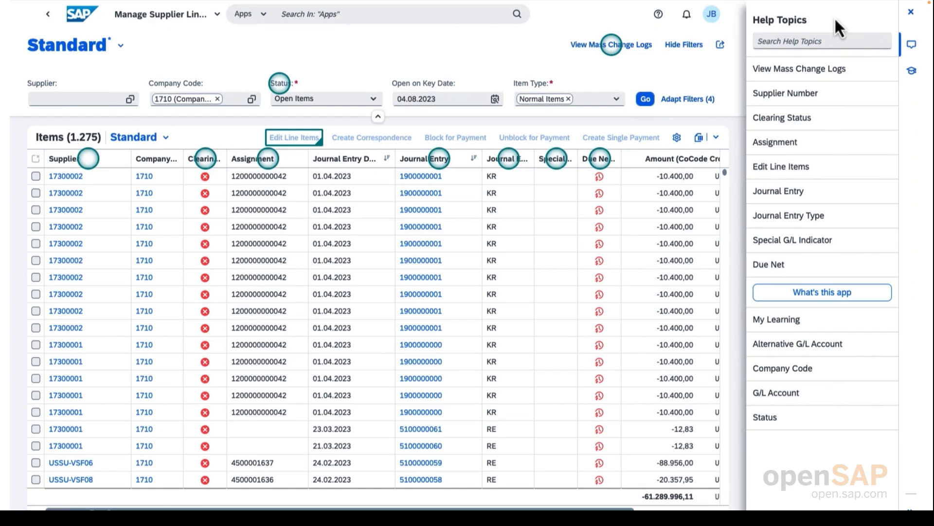
mouse_move(798, 69)
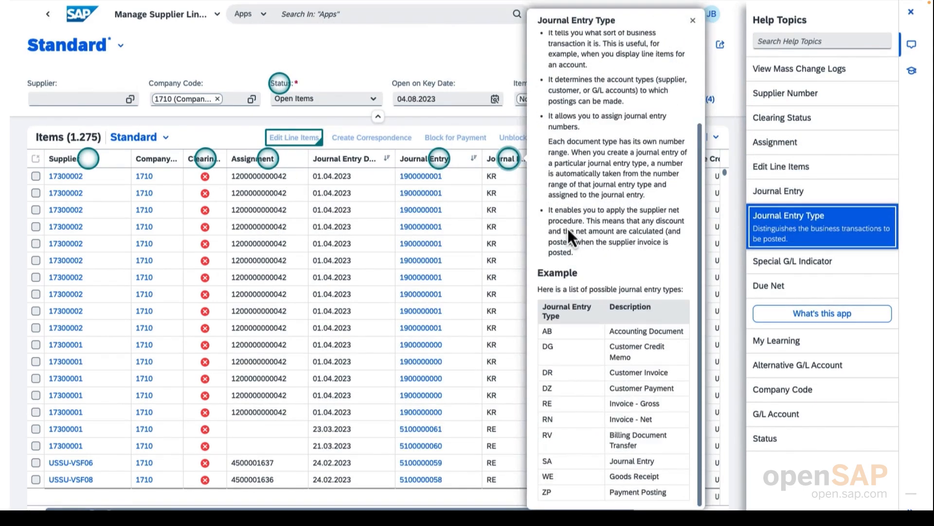
- Read the help popovers for Due Net, My Learning and Alternative G/L Account
left_click(769, 264)
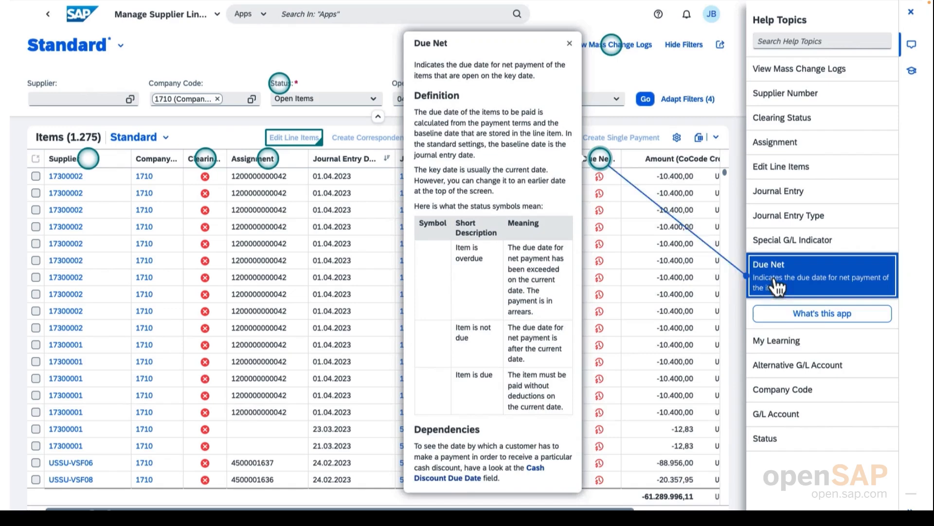
left_click(776, 319)
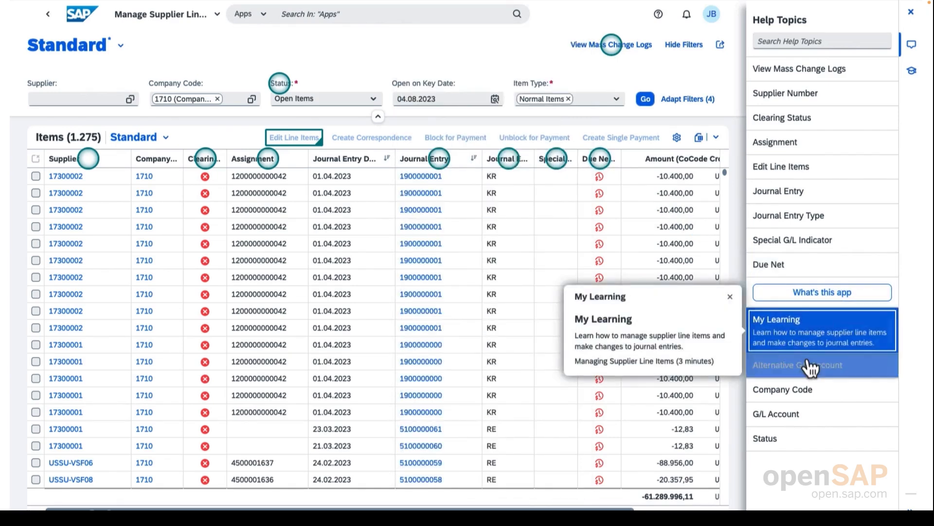
left_click(821, 362)
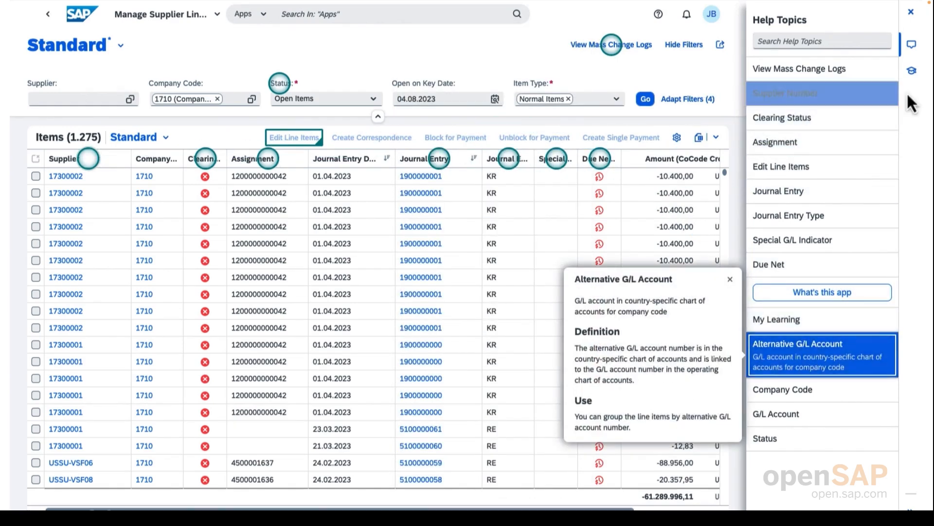
- Switch the help panel to Learning and open the Learning Center cards such as Accounts Payable
left_click(911, 71)
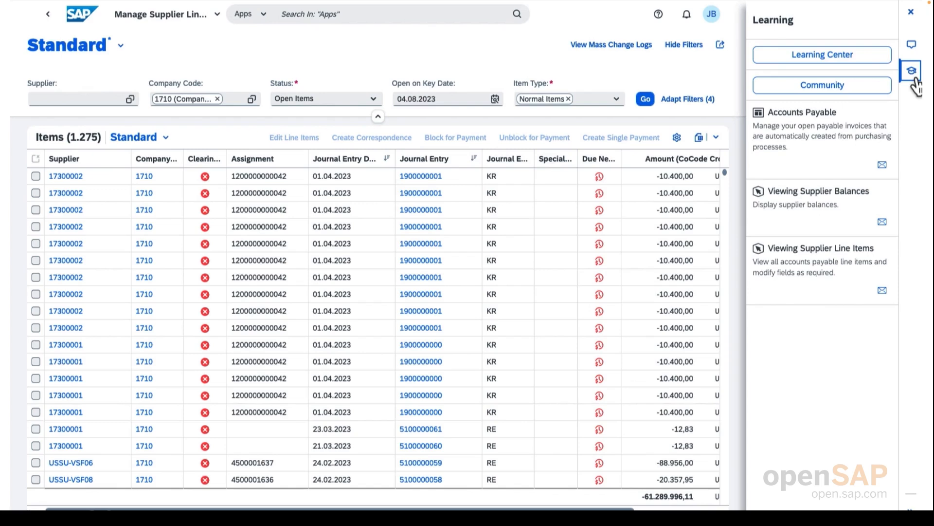
mouse_move(792, 137)
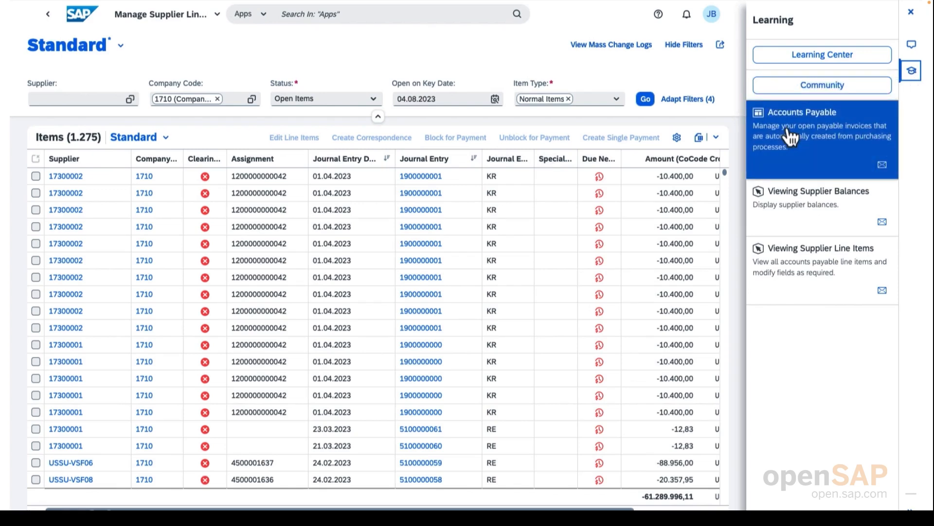
left_click(821, 140)
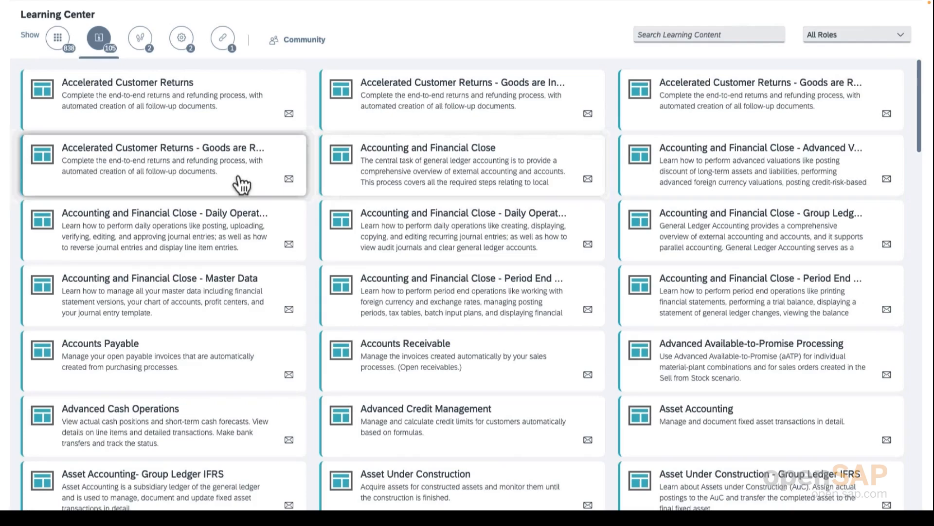
- Scroll through the Learning Center tiles from Accelerated Customer Returns to Credit Memo Processing
scroll("down", 3)
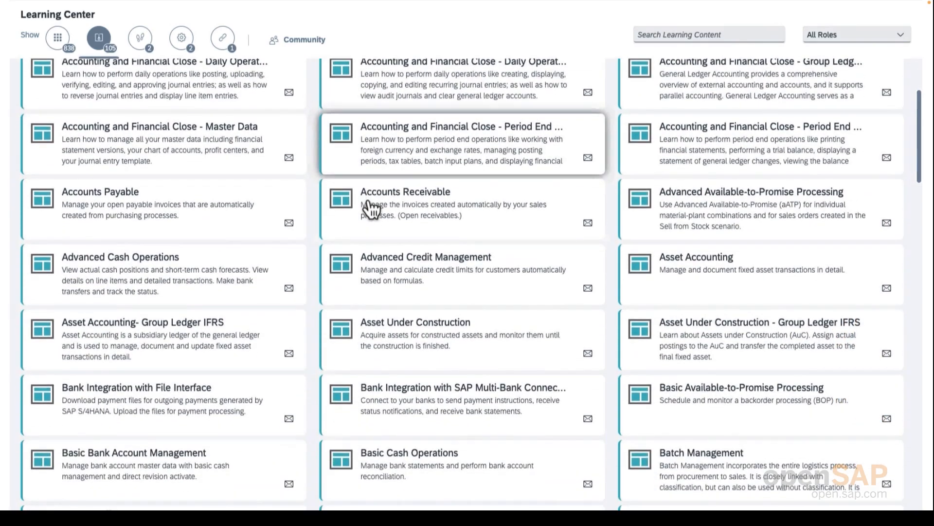
scroll("down", 3)
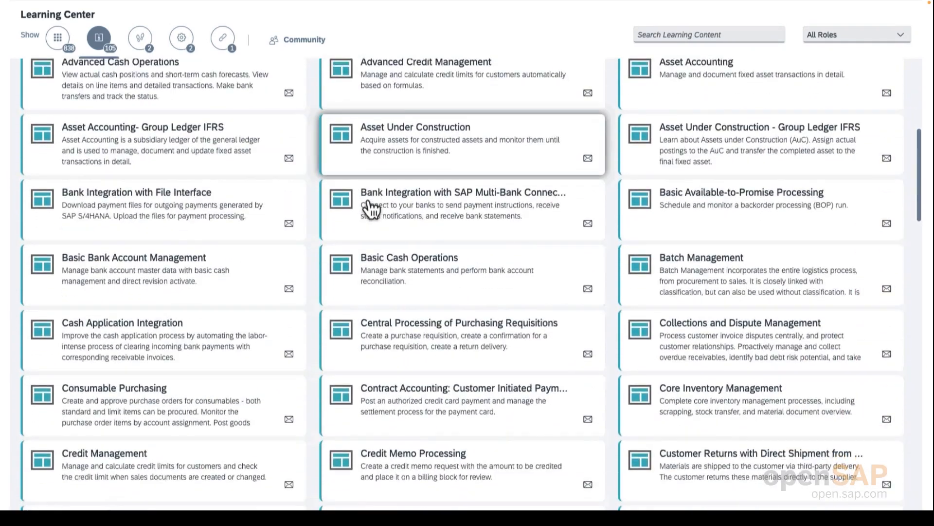
scroll("down", 3)
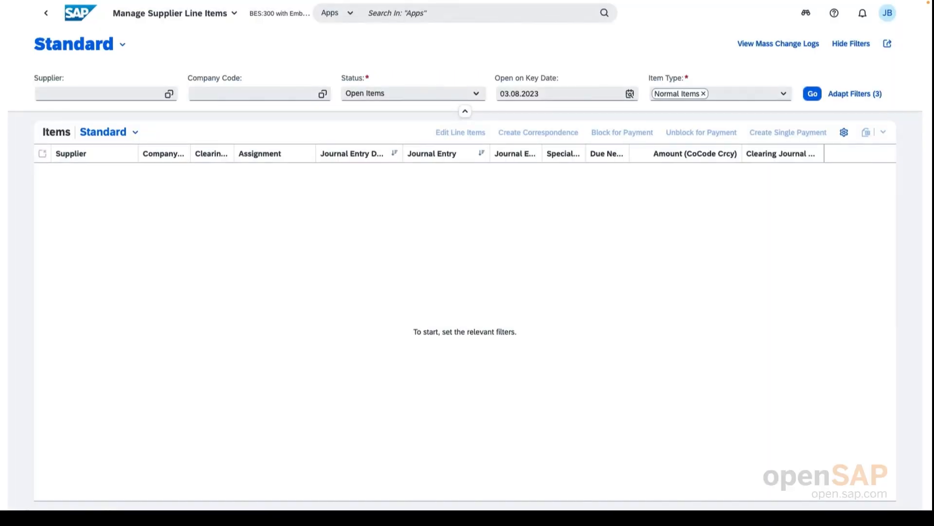
mouse_move(188, 173)
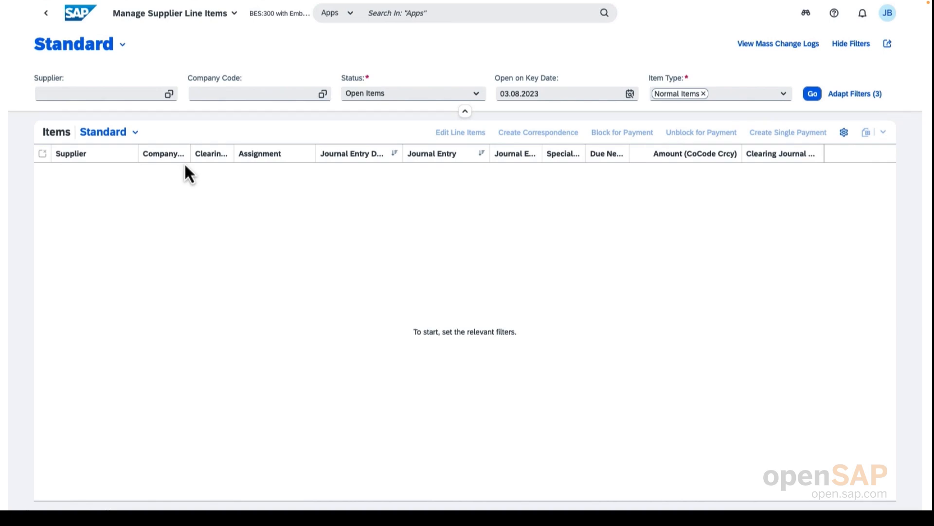
mouse_move(197, 164)
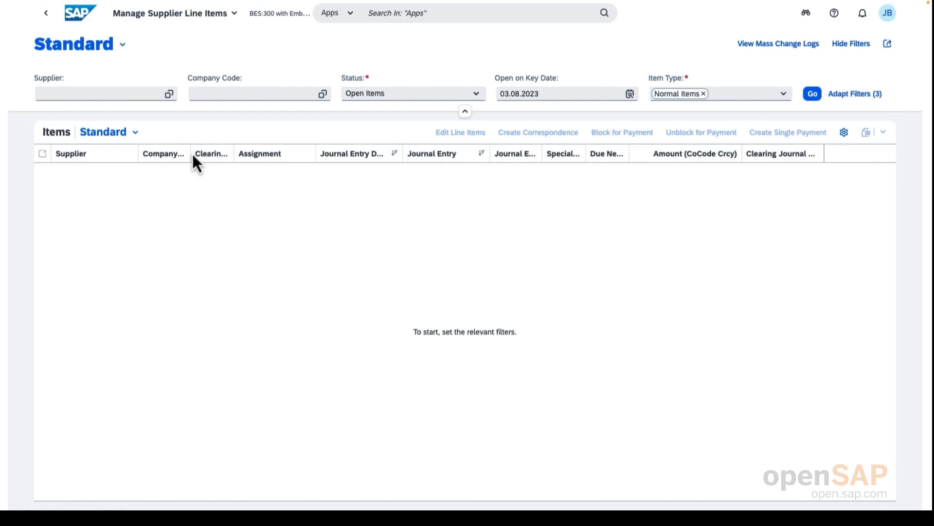
mouse_move(206, 147)
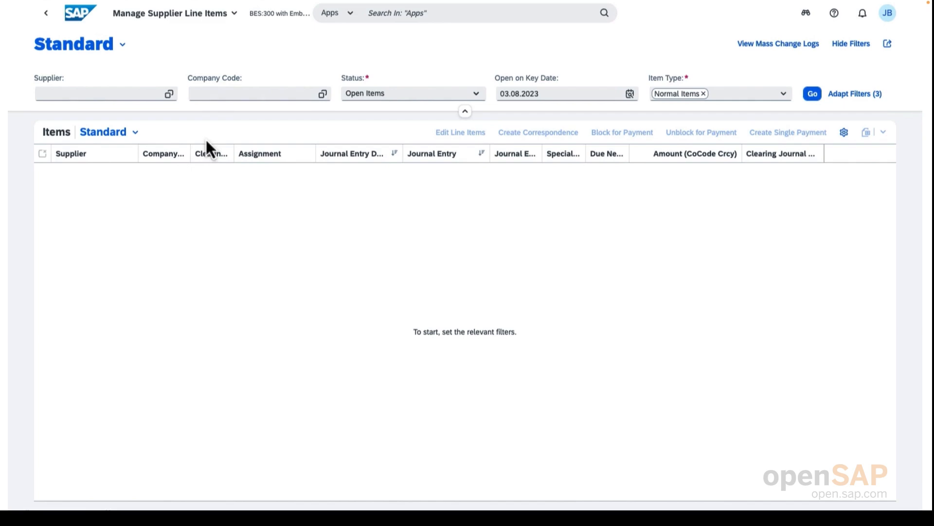
- Switch to the All Items - Last Year view and the Account Number + Clerk table layout
left_click(123, 44)
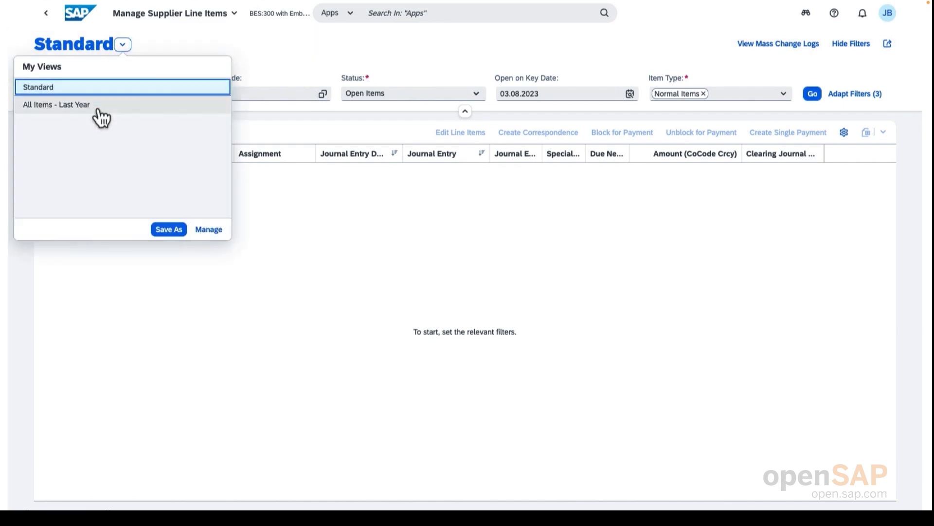
left_click(57, 104)
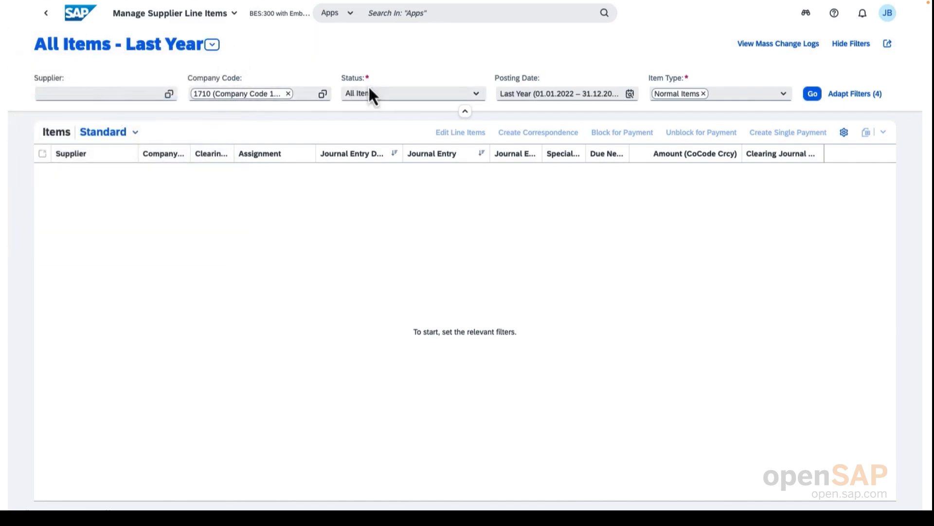
mouse_move(395, 97)
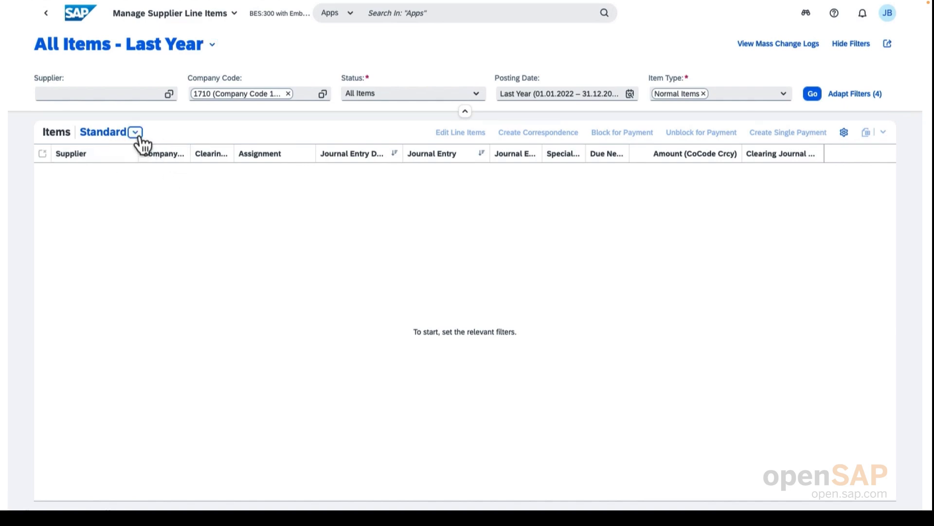
left_click(135, 131)
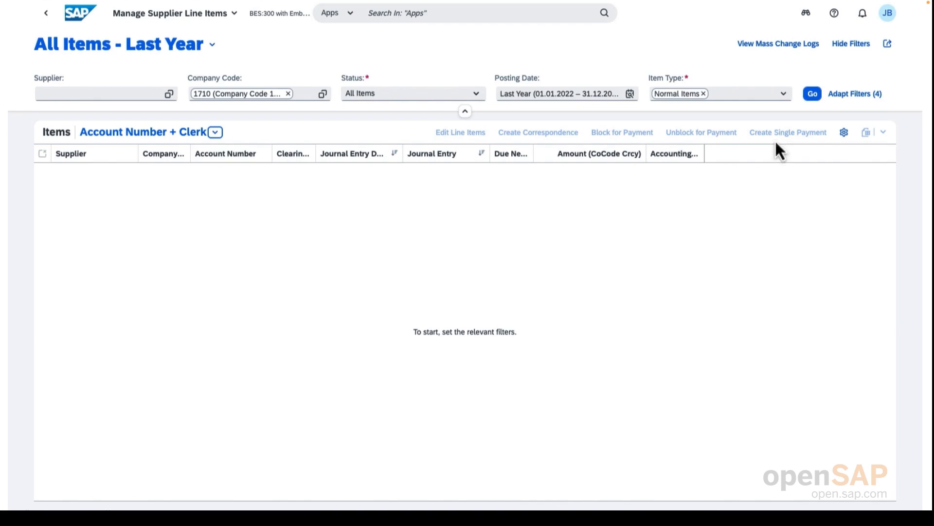
left_click(812, 93)
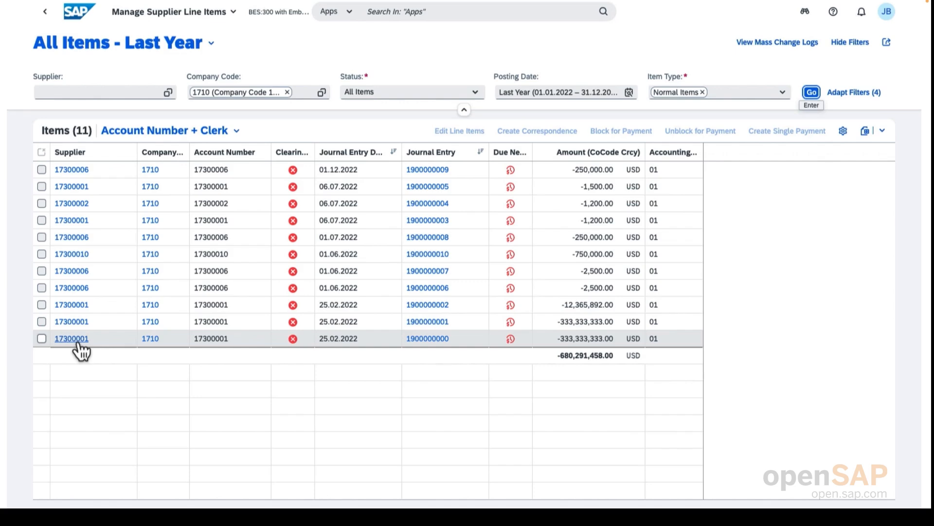
mouse_move(150, 338)
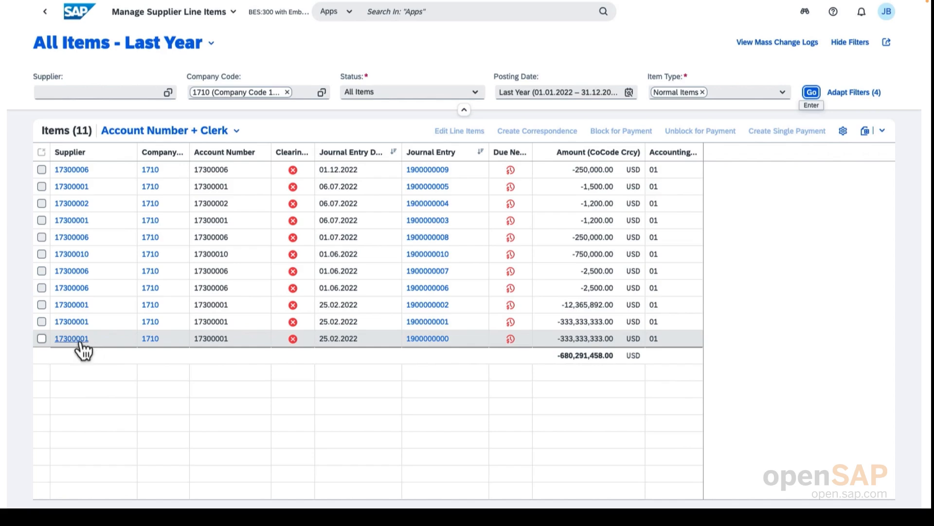
- Show the quick view popover for supplier 17300001 with its address and related links
left_click(71, 337)
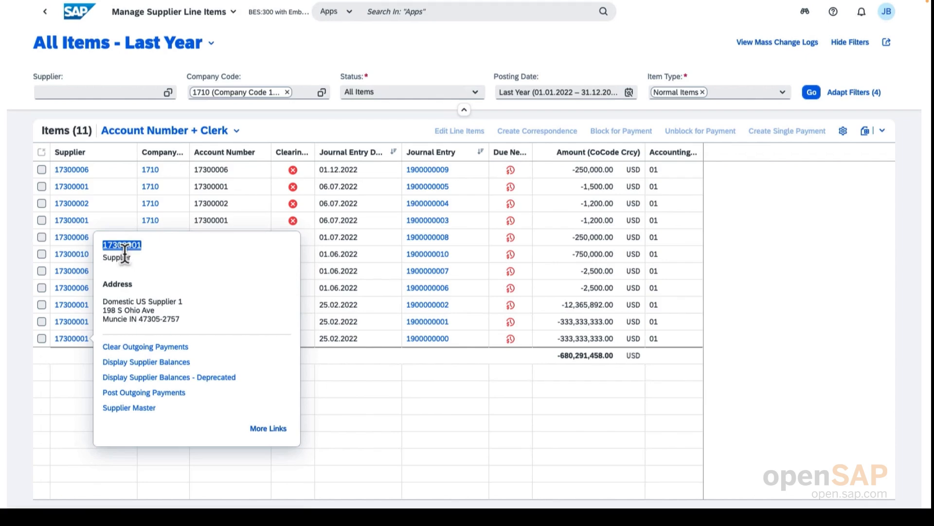
mouse_move(159, 313)
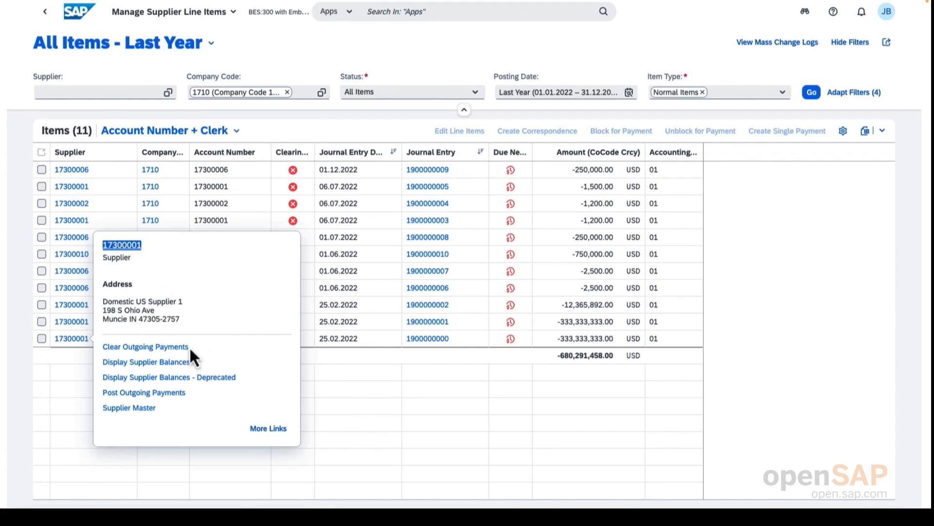
mouse_move(194, 415)
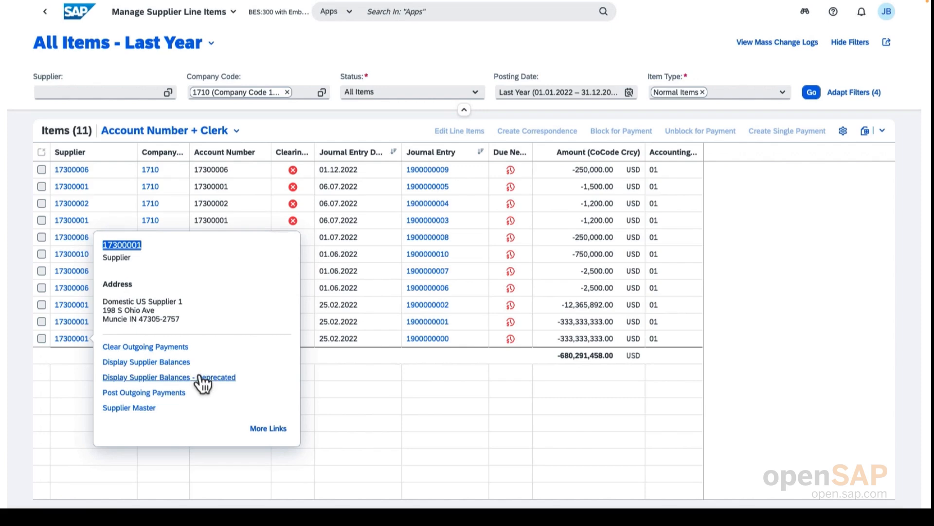
mouse_move(196, 425)
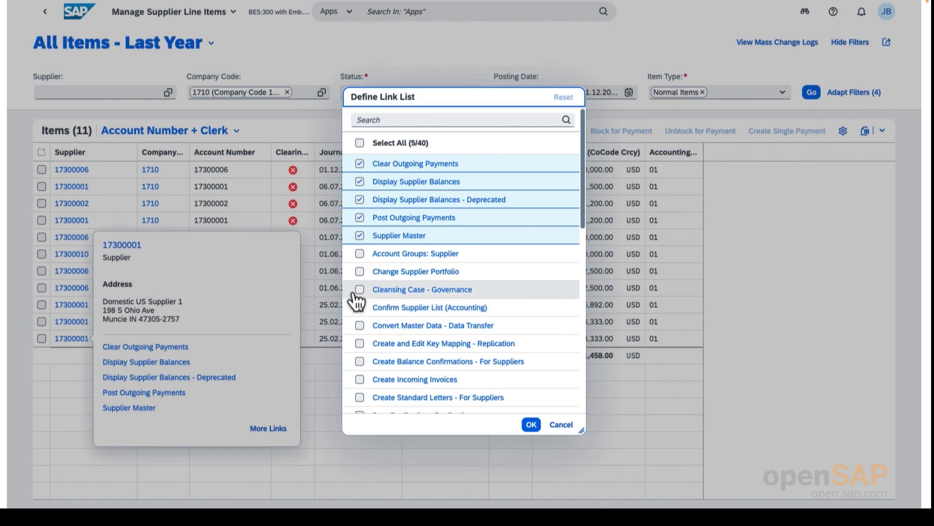
- Add Cleansing Case - Governance, Change Supplier Portfolio and Confirm Supplier List (Accounting) links and confirm
left_click(360, 272)
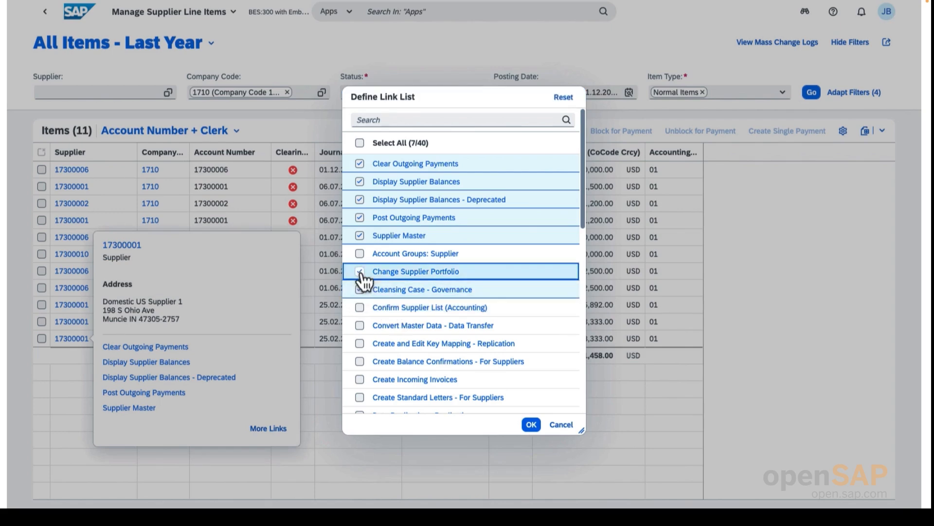
left_click(359, 307)
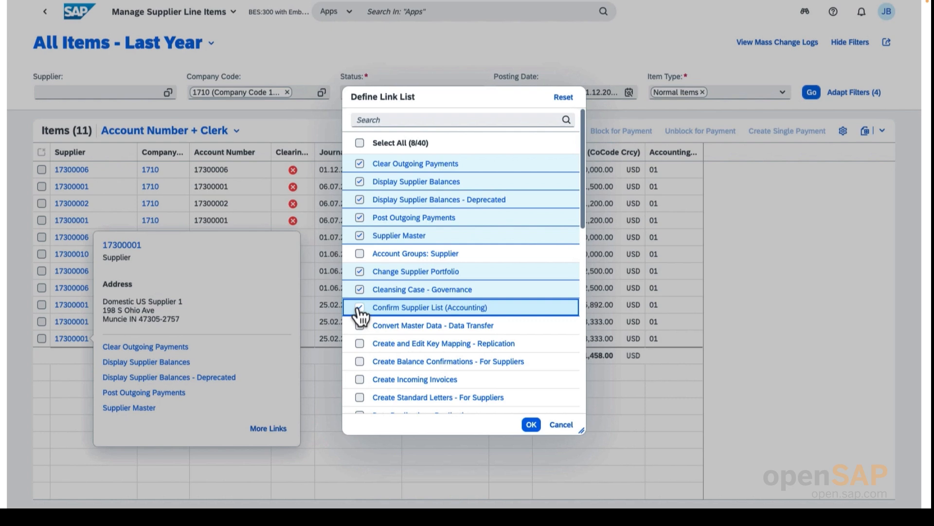
left_click(359, 306)
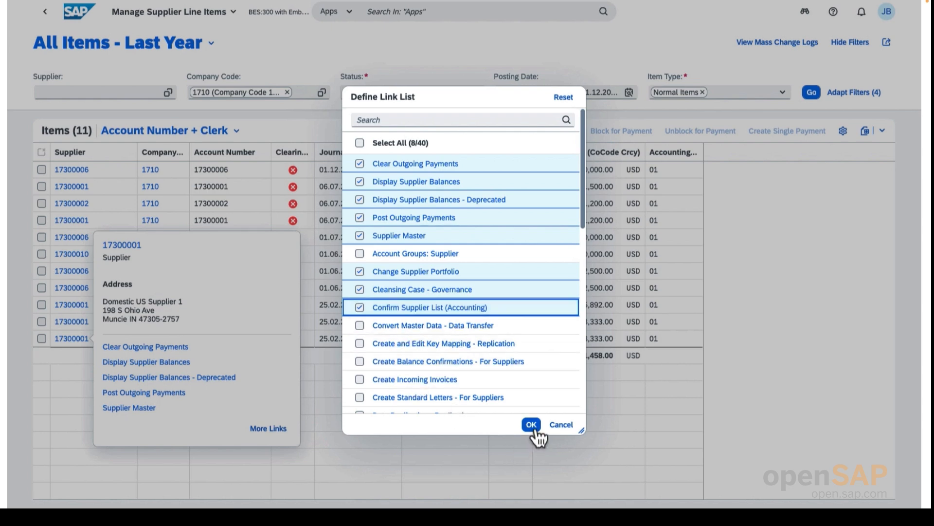
left_click(529, 425)
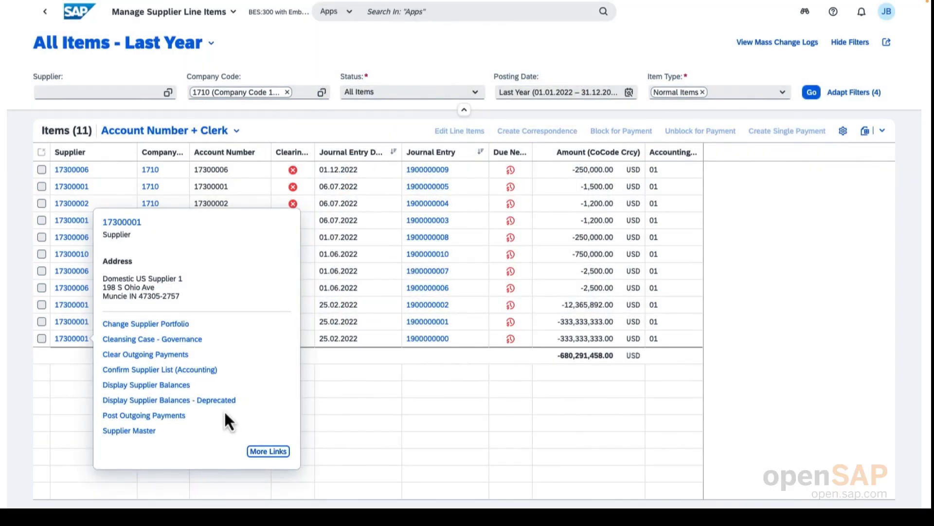